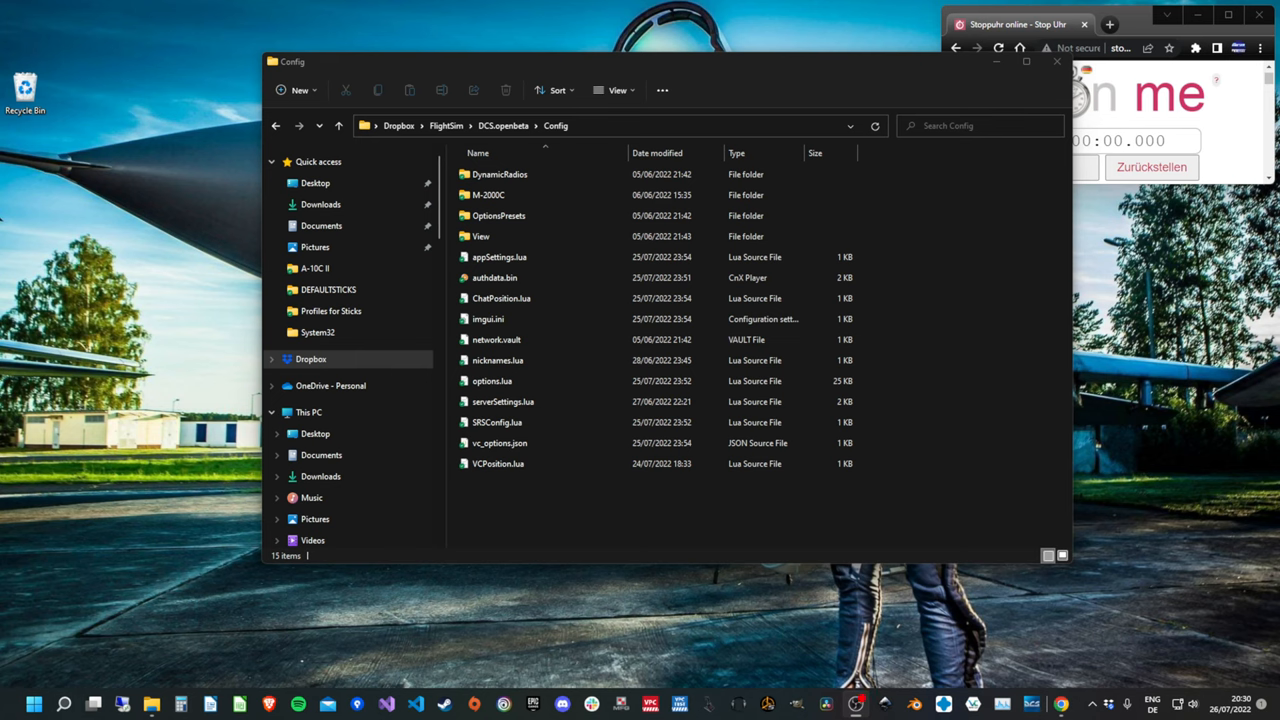
{"action": "mouse_move", "coordinate": [513, 653]}
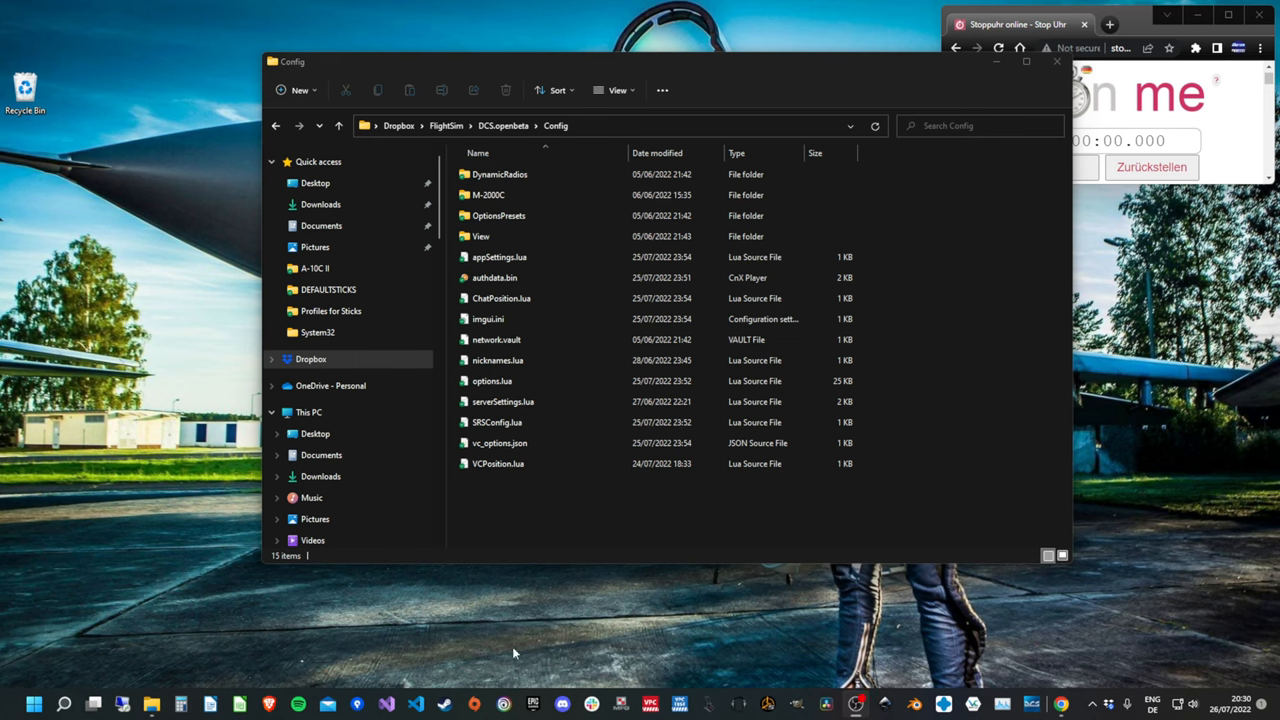
{"action": "mouse_move", "coordinate": [380, 660]}
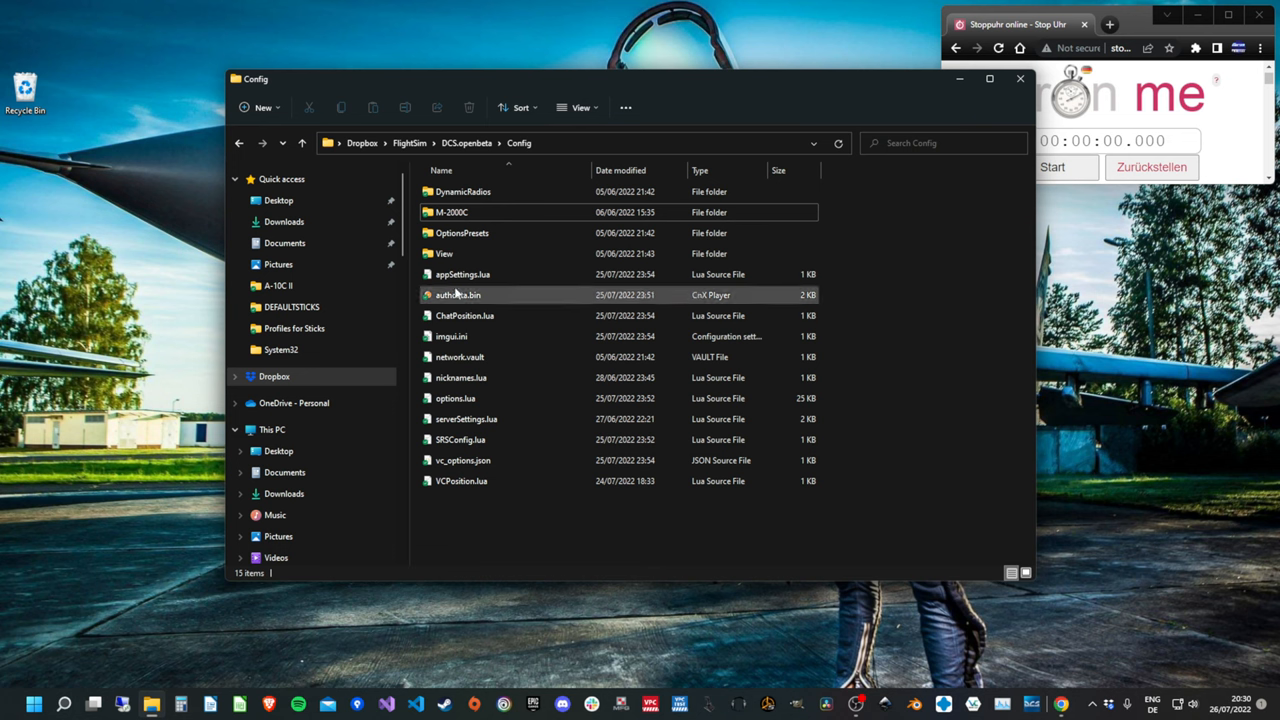
Search 'joypl', open the JoystickProfiler Builds folder and download JoyPro_Winx64_v0083.zip
{"action": "left_click", "coordinate": [451, 212]}
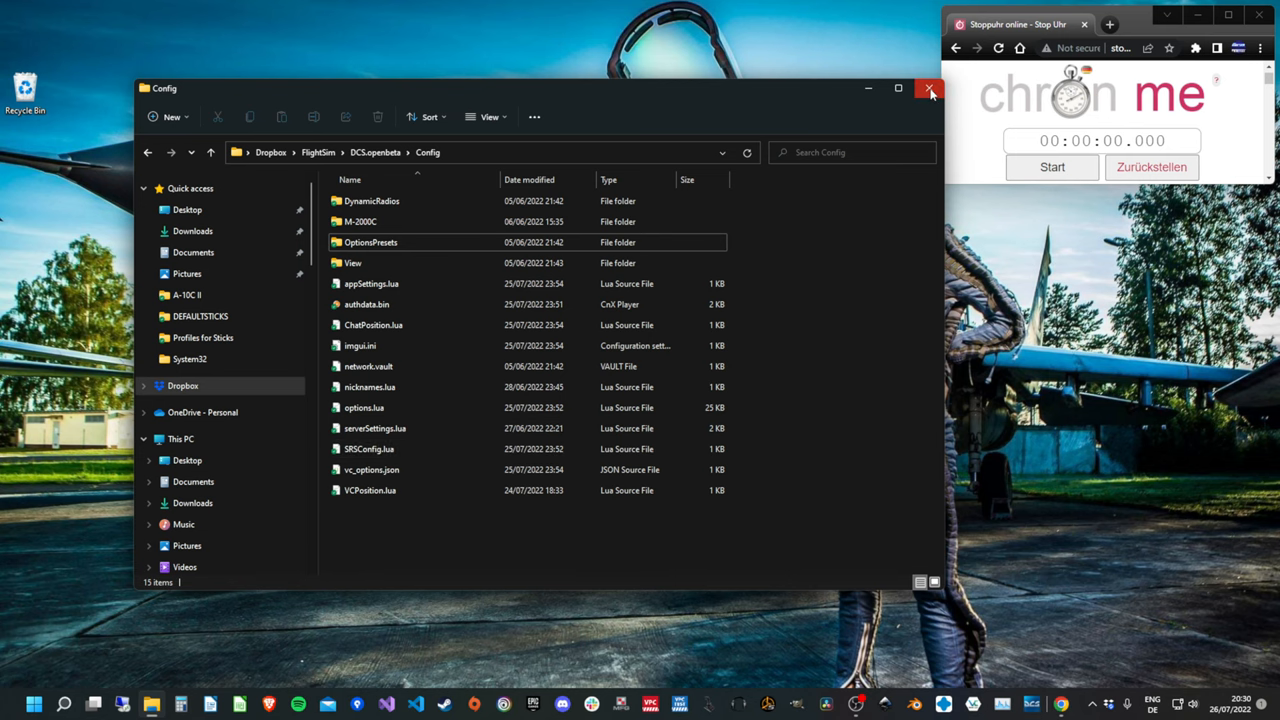
{"action": "left_click", "coordinate": [929, 88]}
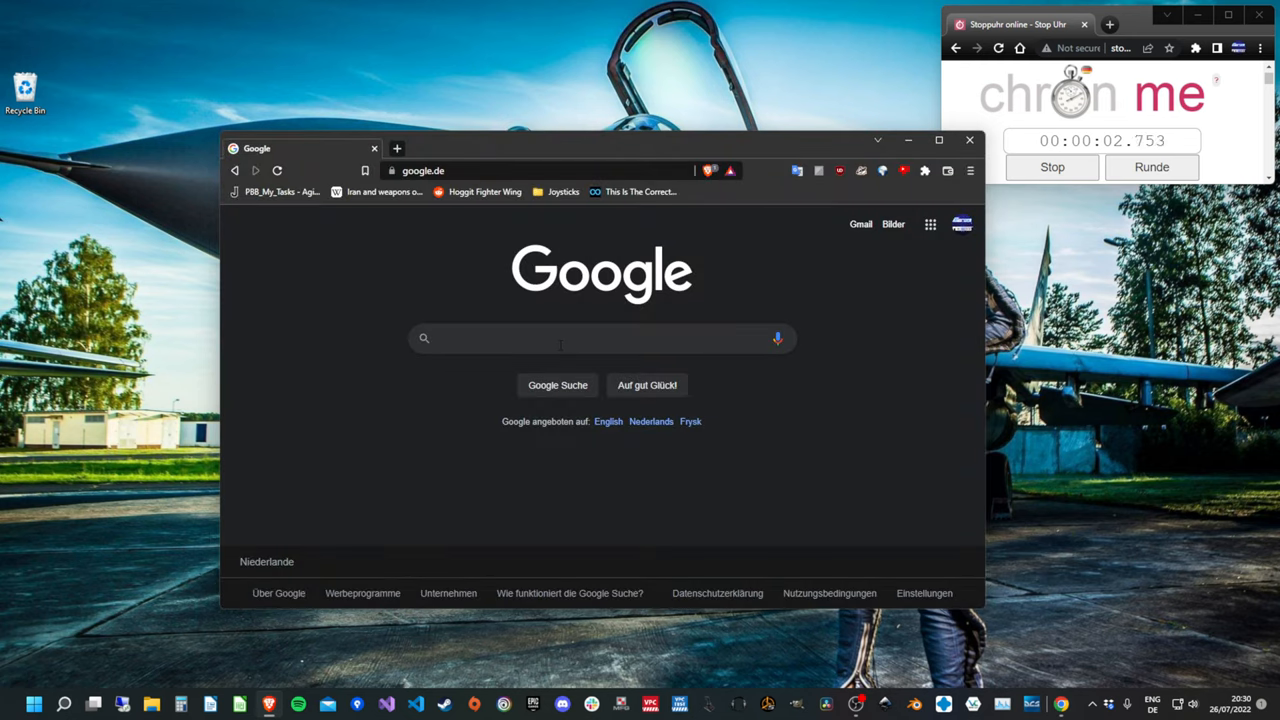
{"action": "type", "text": "joypl"}
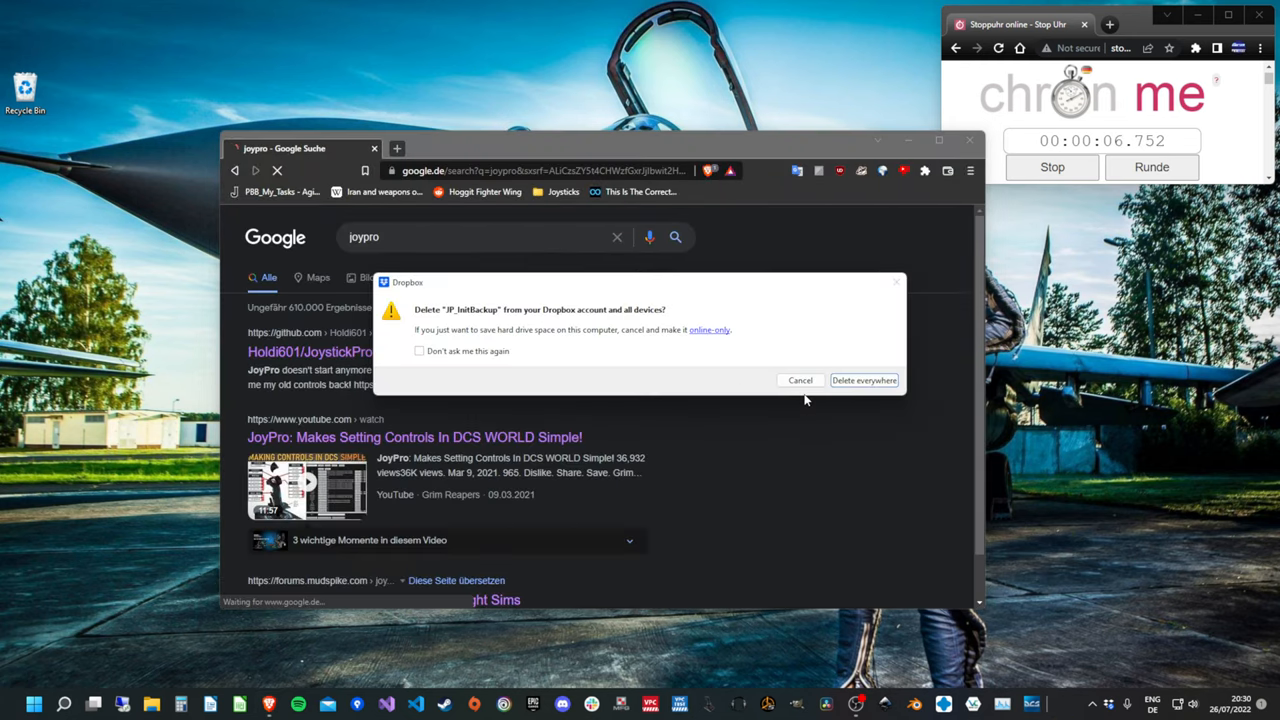
{"action": "left_click", "coordinate": [800, 380]}
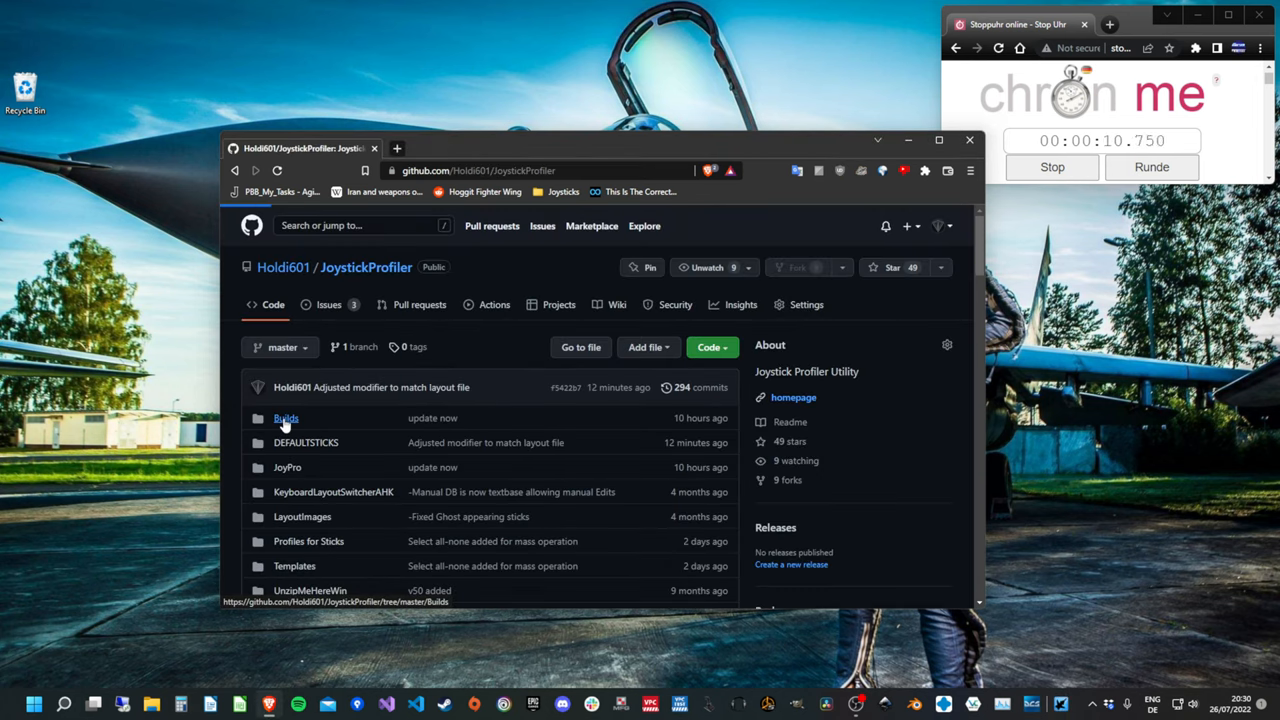
{"action": "left_click", "coordinate": [286, 418]}
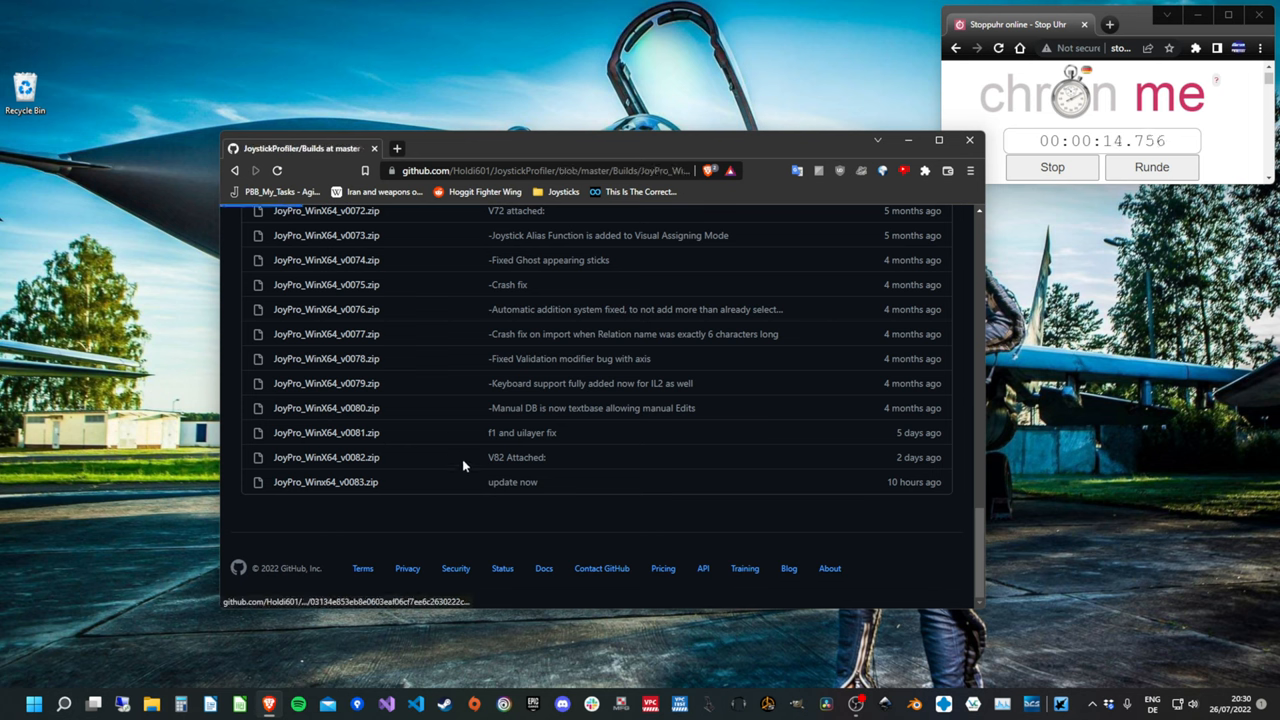
{"action": "left_click", "coordinate": [325, 481]}
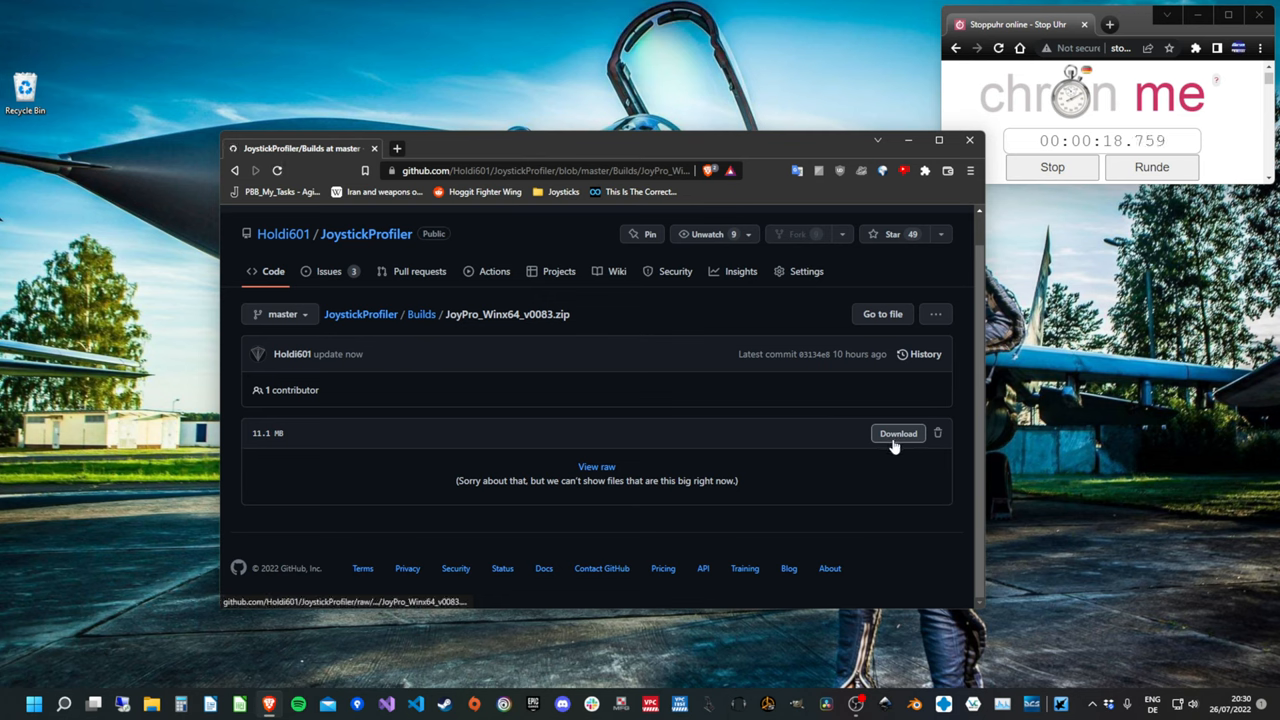
{"action": "left_click", "coordinate": [897, 433]}
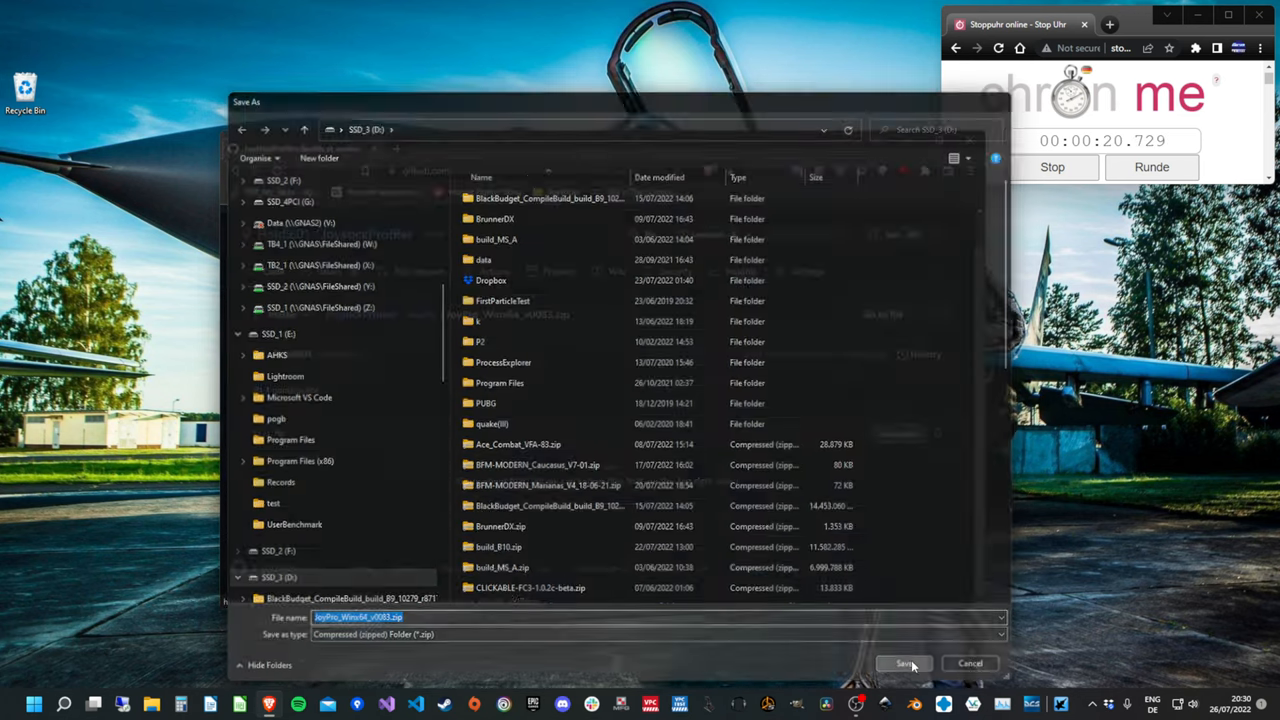
Save JoyPro_Winx64_v0083.zip to drive D and extract it into the JoyPro_Winx64_v0083 folder
{"action": "left_click", "coordinate": [904, 663]}
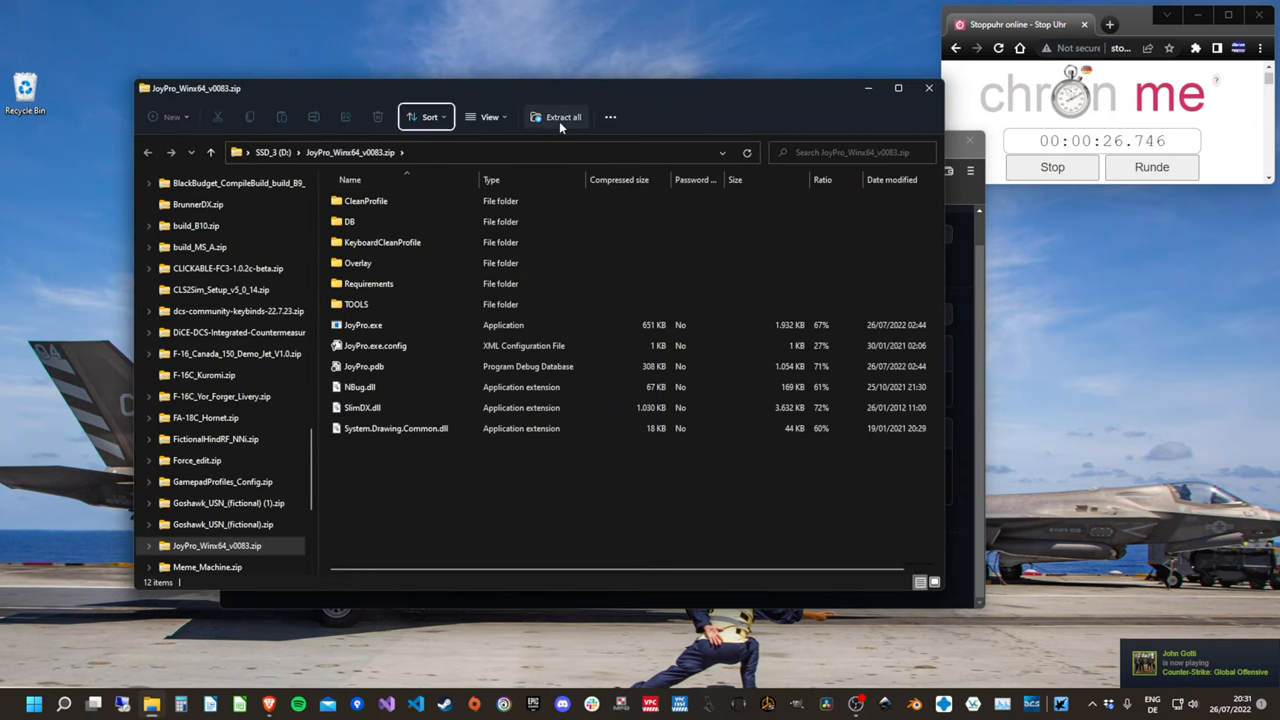
{"action": "left_click", "coordinate": [557, 117]}
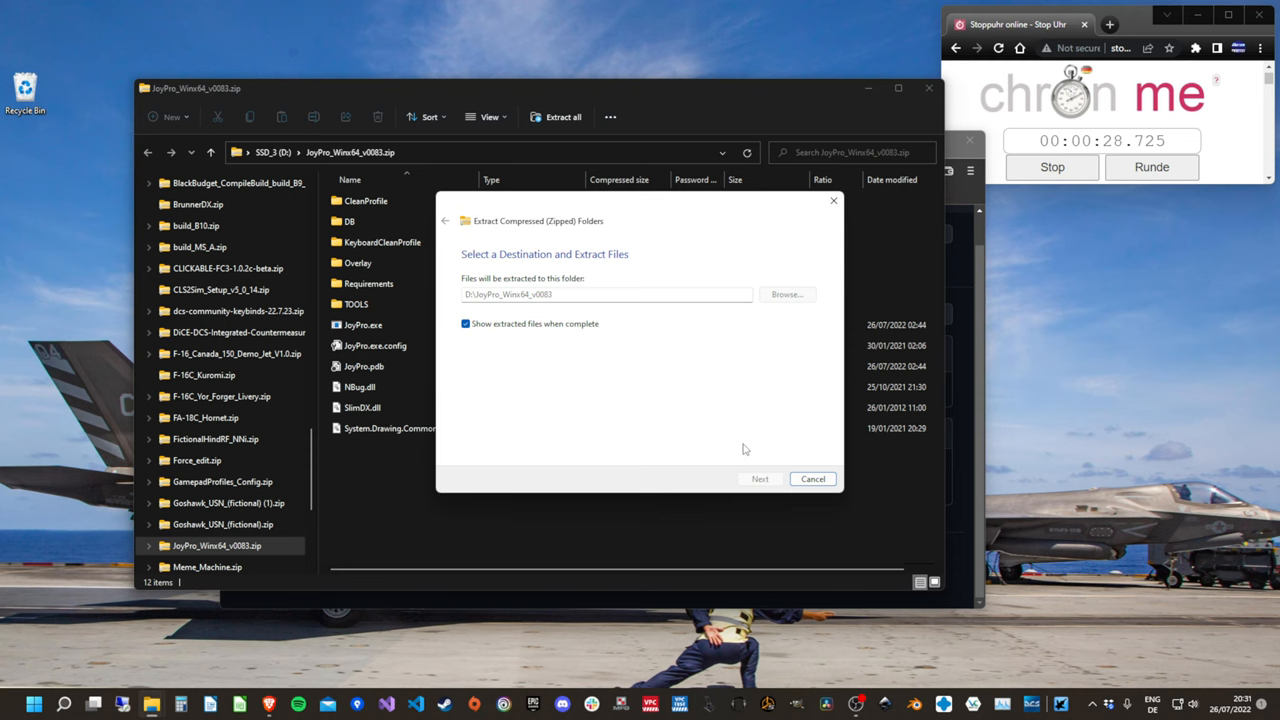
{"action": "left_click", "coordinate": [760, 478]}
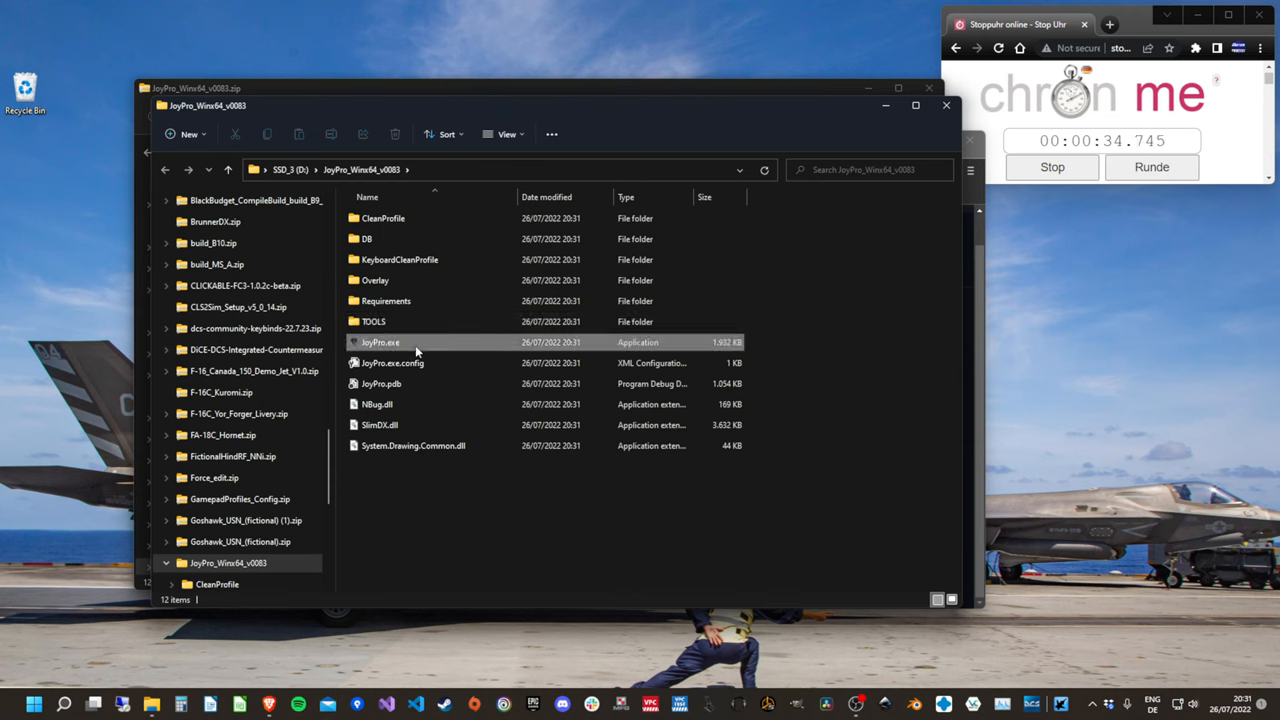
Run JoyPro.exe, getting past the SmartScreen warning through More info
{"action": "double_click", "coordinate": [380, 342]}
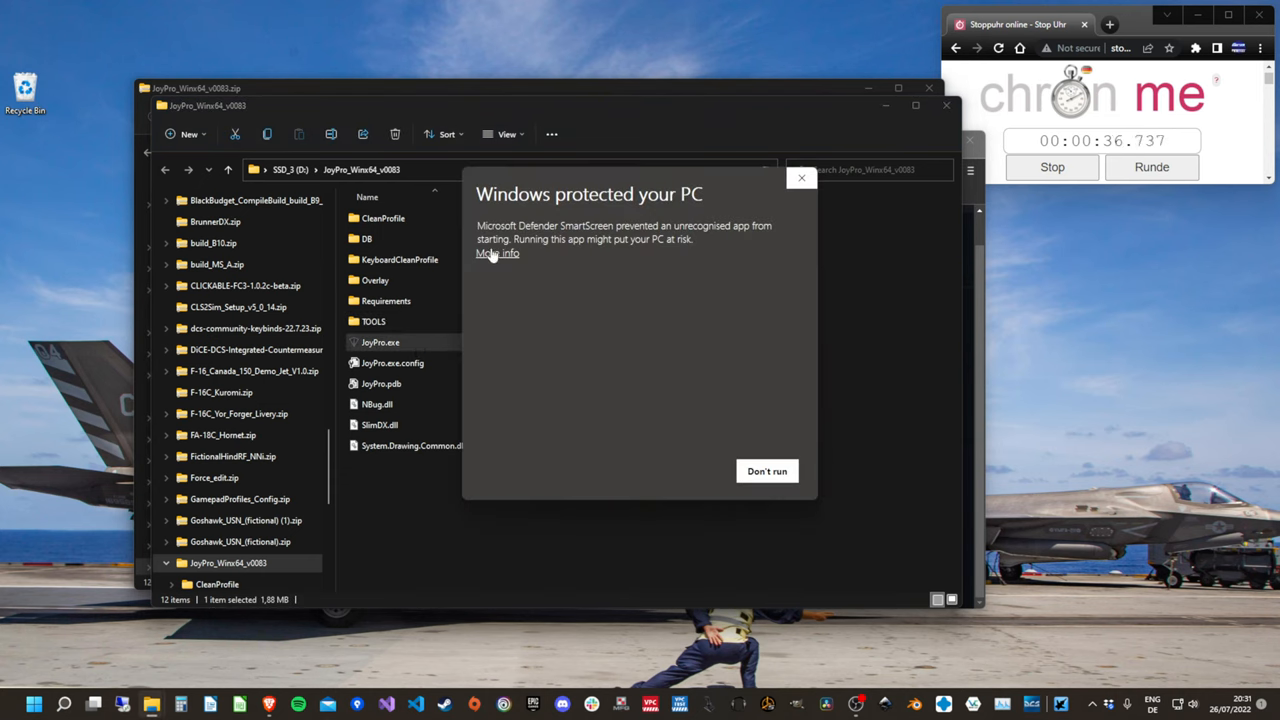
{"action": "left_click", "coordinate": [767, 471]}
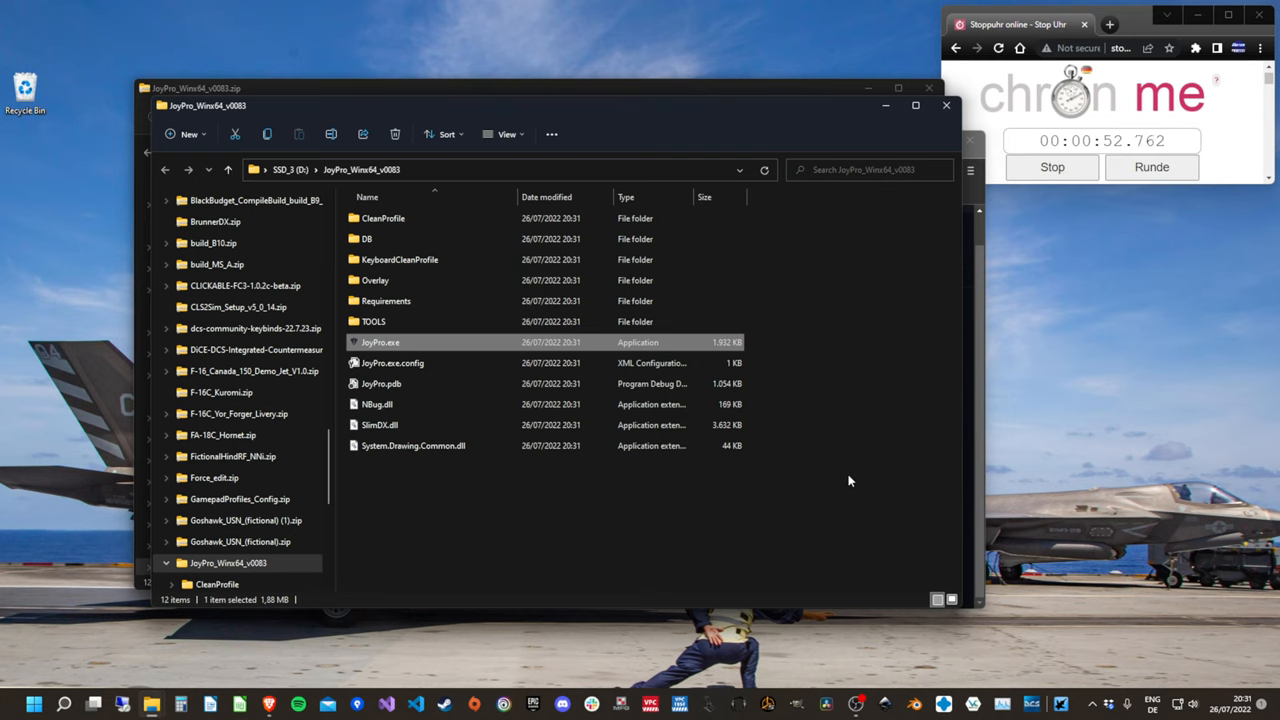
{"action": "double_click", "coordinate": [380, 342]}
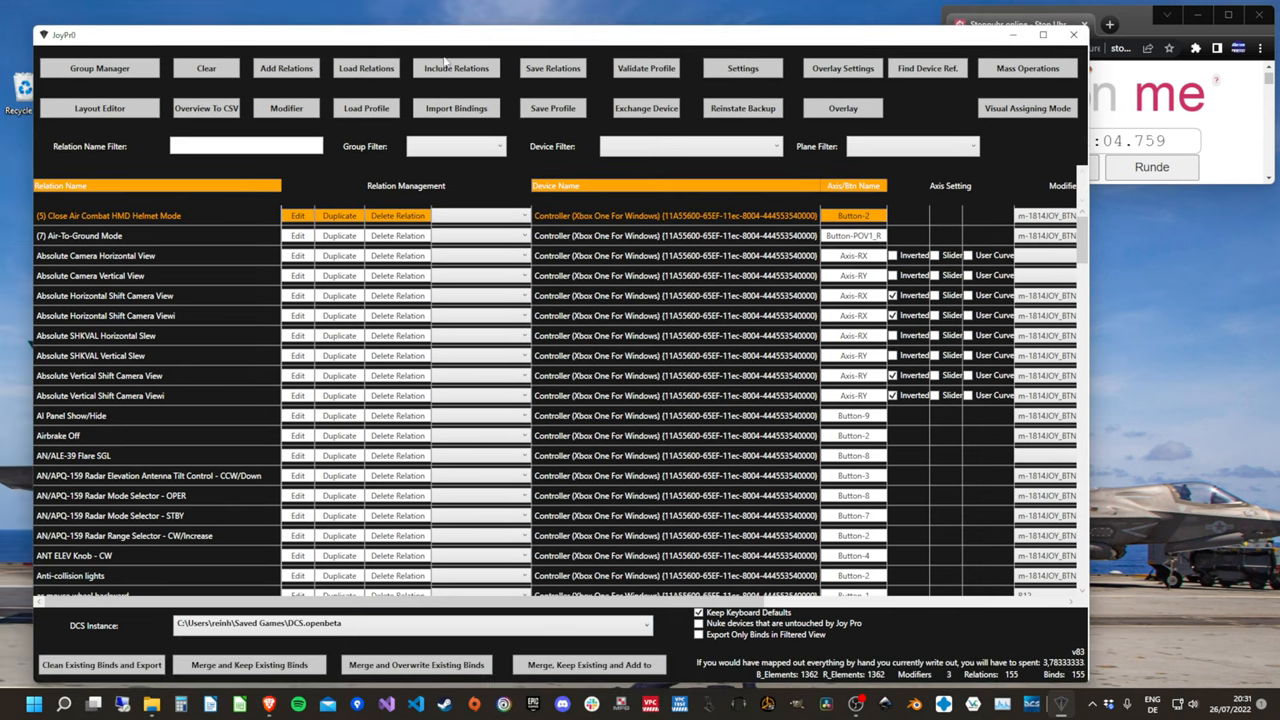
Export the Xbox bindings to the listed aircraft in clean mode, wiping existing binds
{"action": "left_click", "coordinate": [101, 664]}
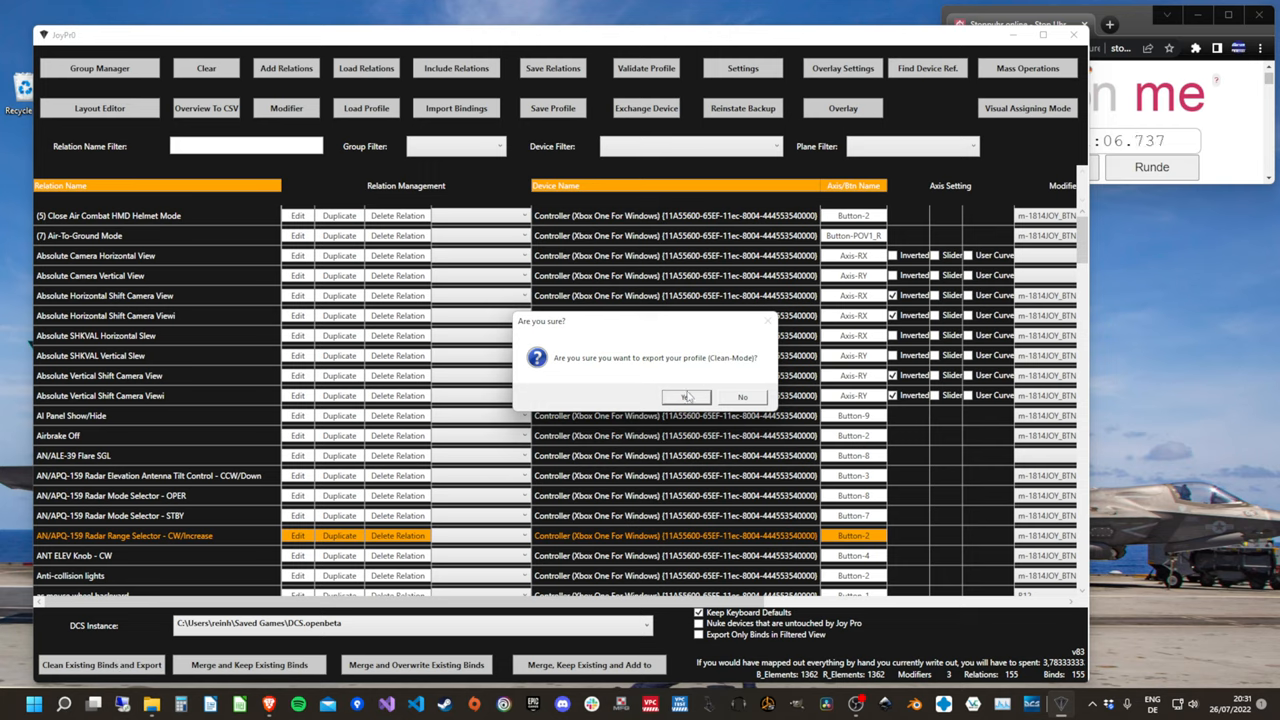
{"action": "left_click", "coordinate": [687, 397]}
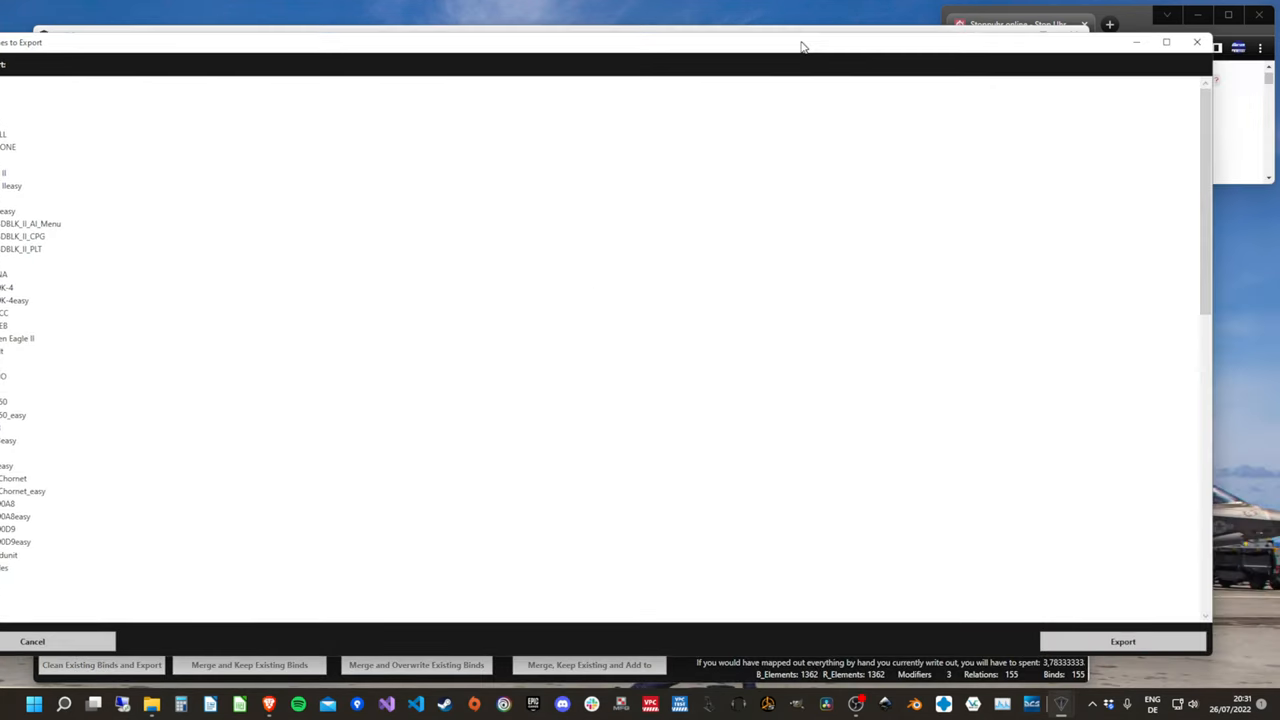
{"action": "left_click", "coordinate": [1122, 641]}
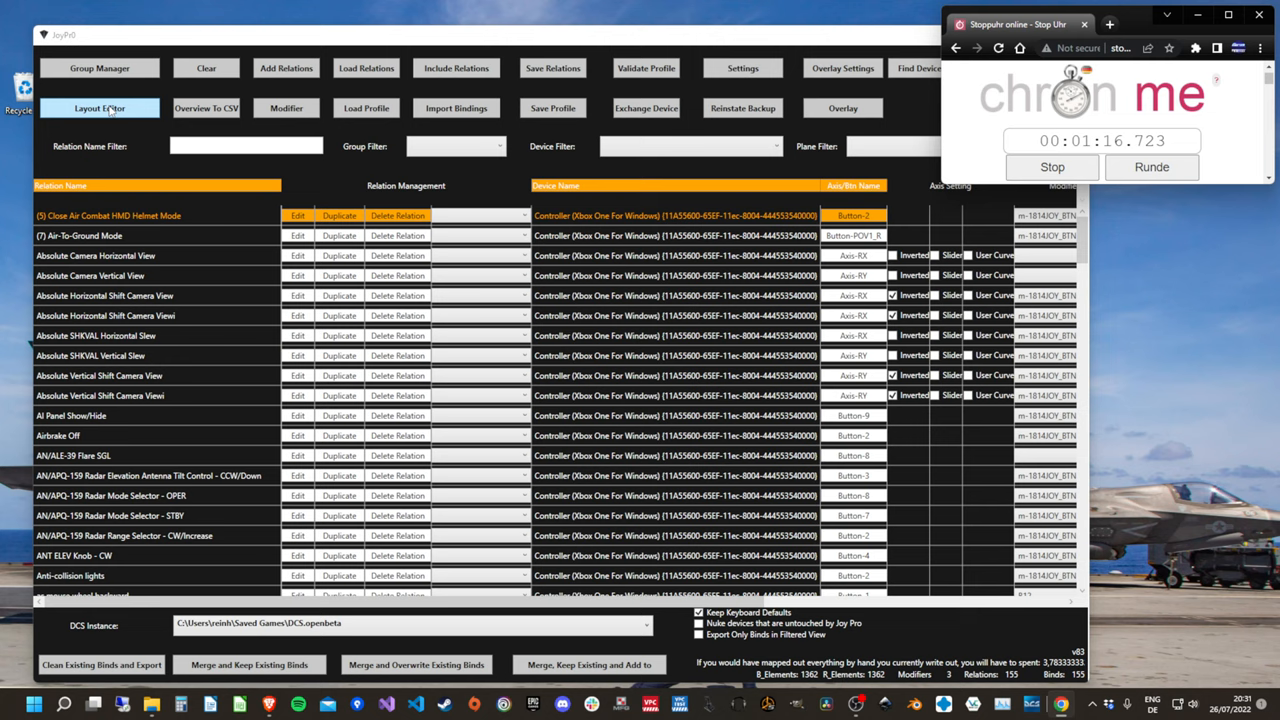
Inspect the Collect Joystick Images window and its Dropbox output path, then close it
{"action": "left_click", "coordinate": [99, 108]}
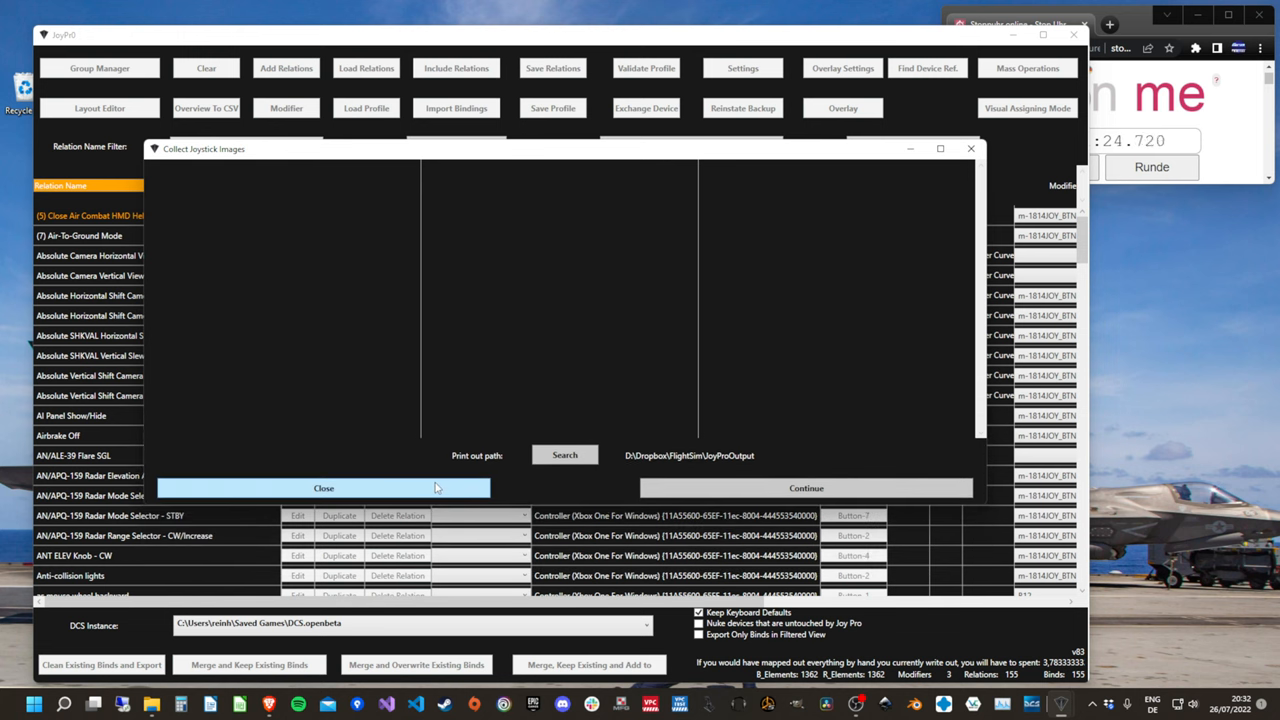
{"action": "left_click", "coordinate": [323, 488]}
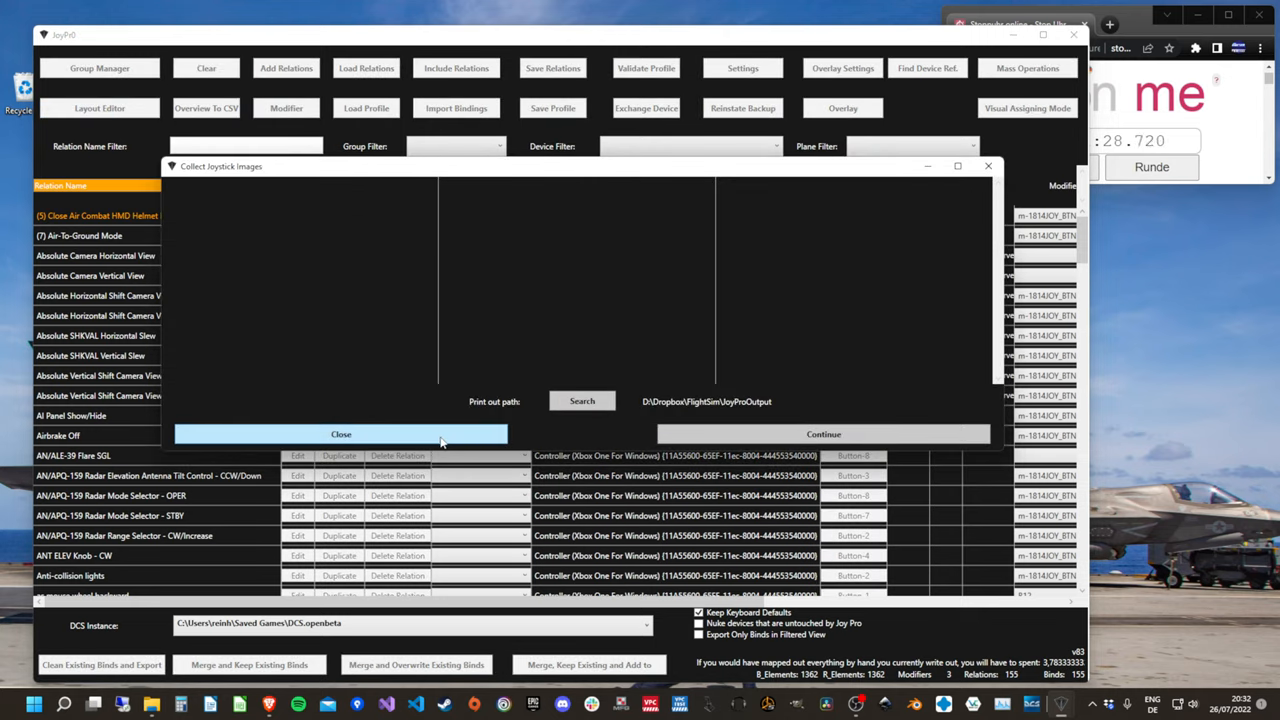
{"action": "left_click", "coordinate": [341, 434]}
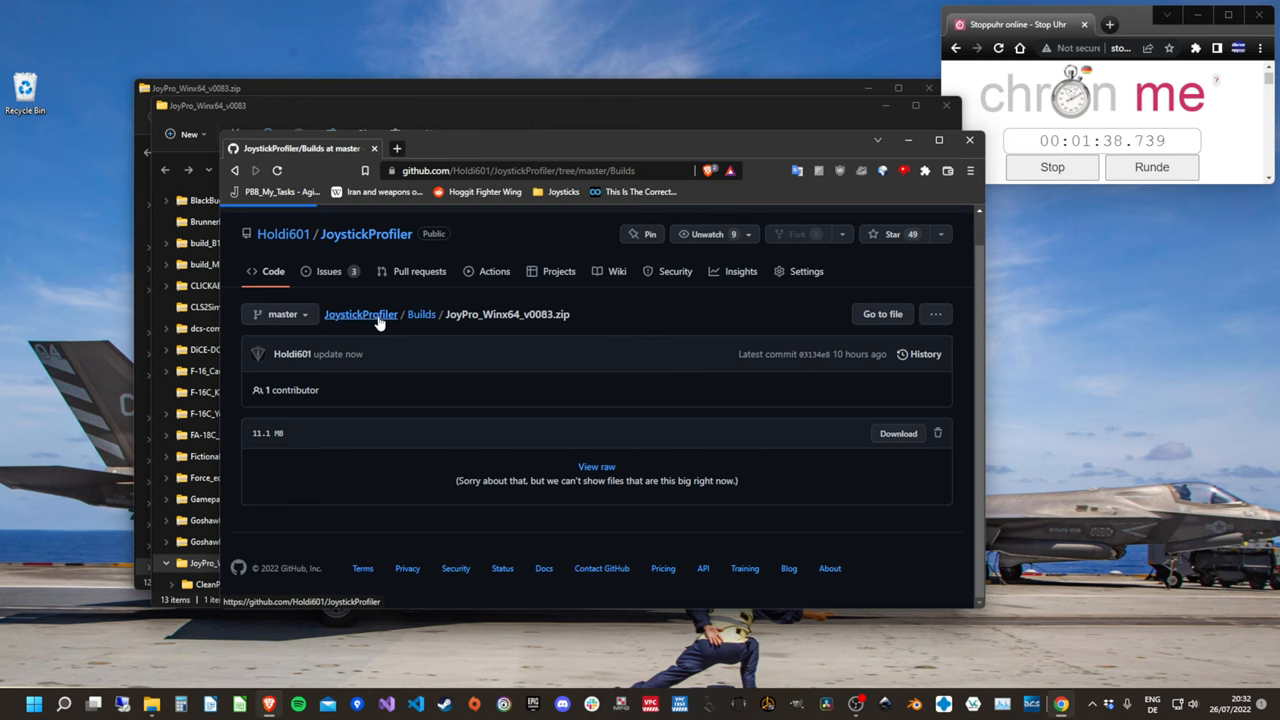
Return to the JoystickProfiler repo and open Xbone.layout in the LayoutImages folder
{"action": "left_click", "coordinate": [421, 314]}
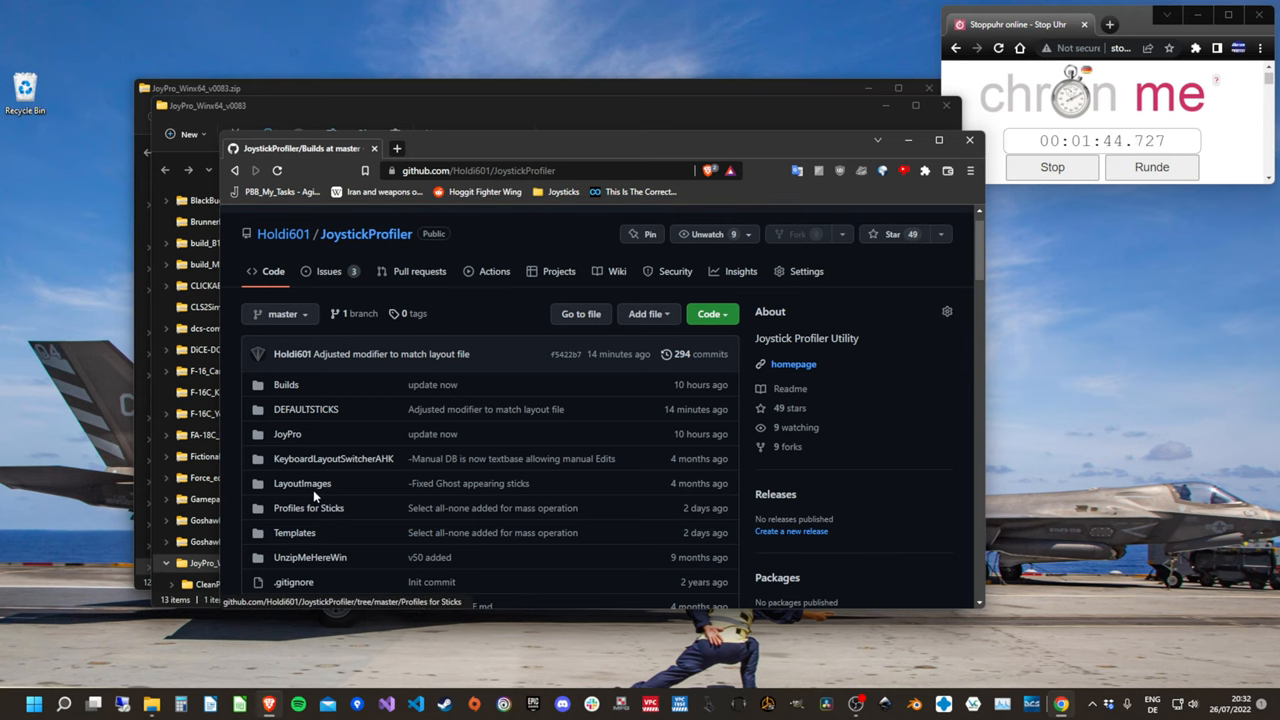
{"action": "left_click", "coordinate": [302, 483]}
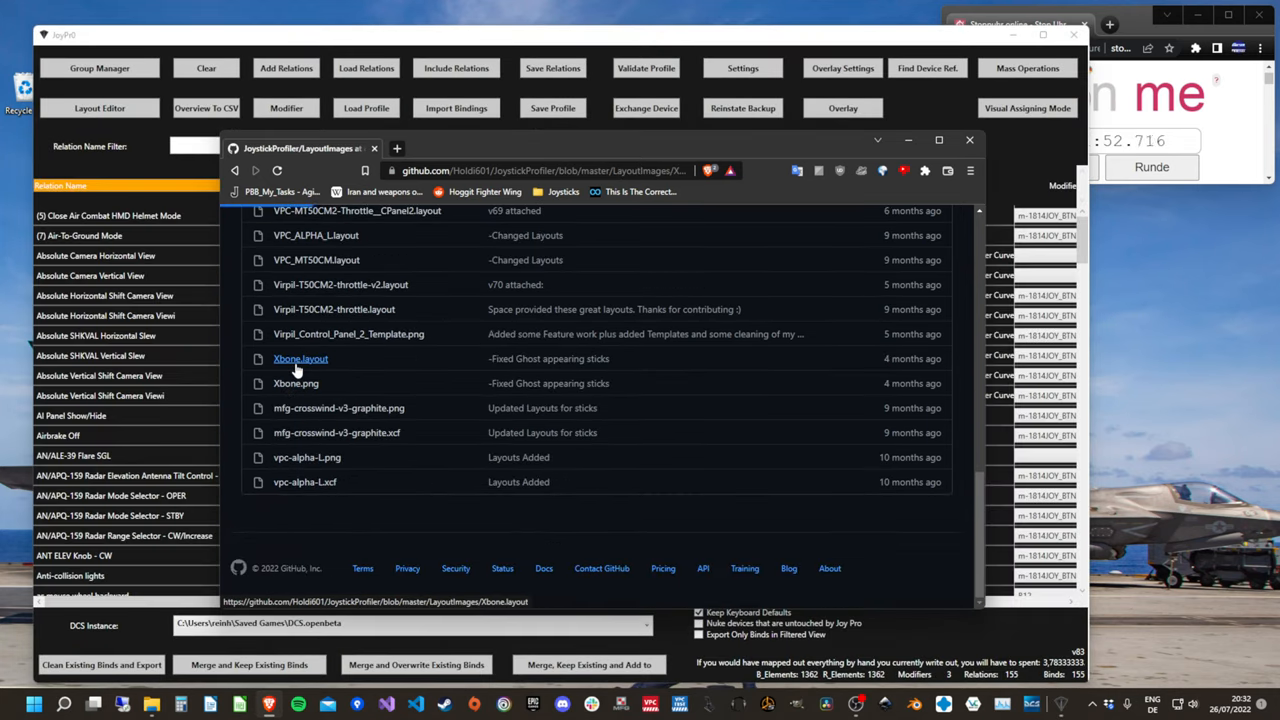
{"action": "left_click", "coordinate": [300, 358]}
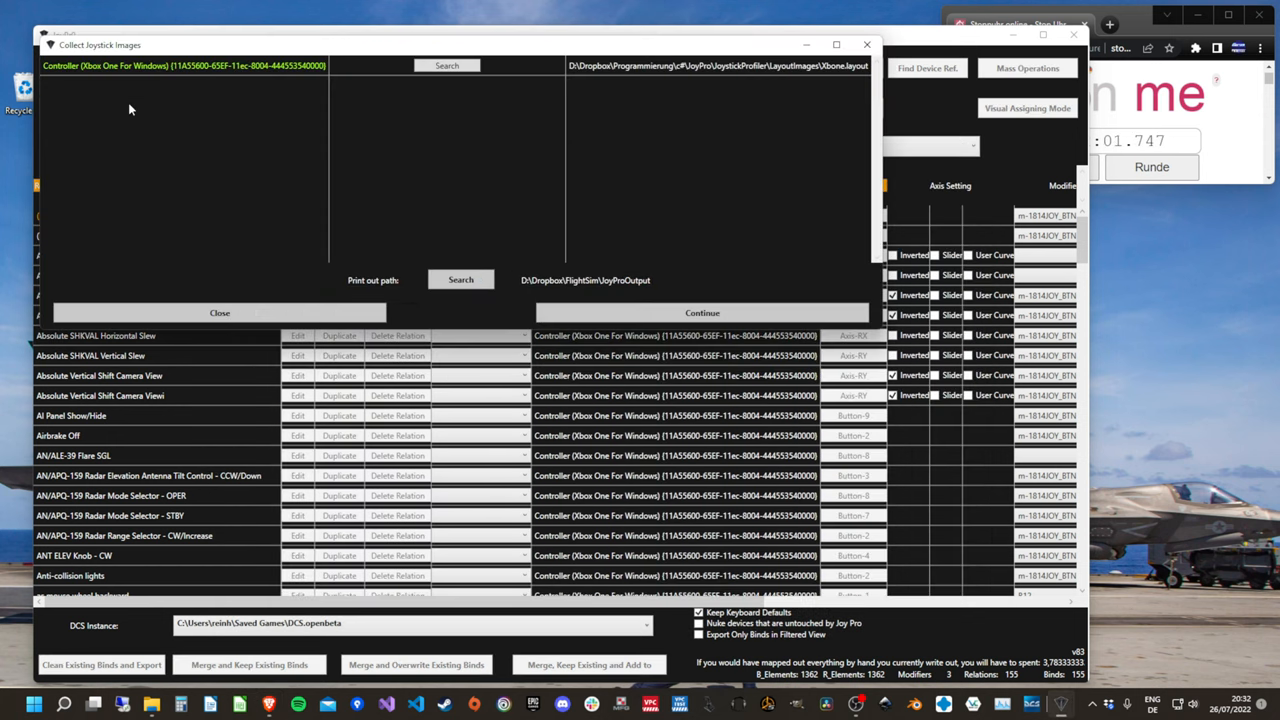
Export controller layouts to the kneeboard with Easy Jets included, and dismiss the success message
{"action": "left_click", "coordinate": [447, 65]}
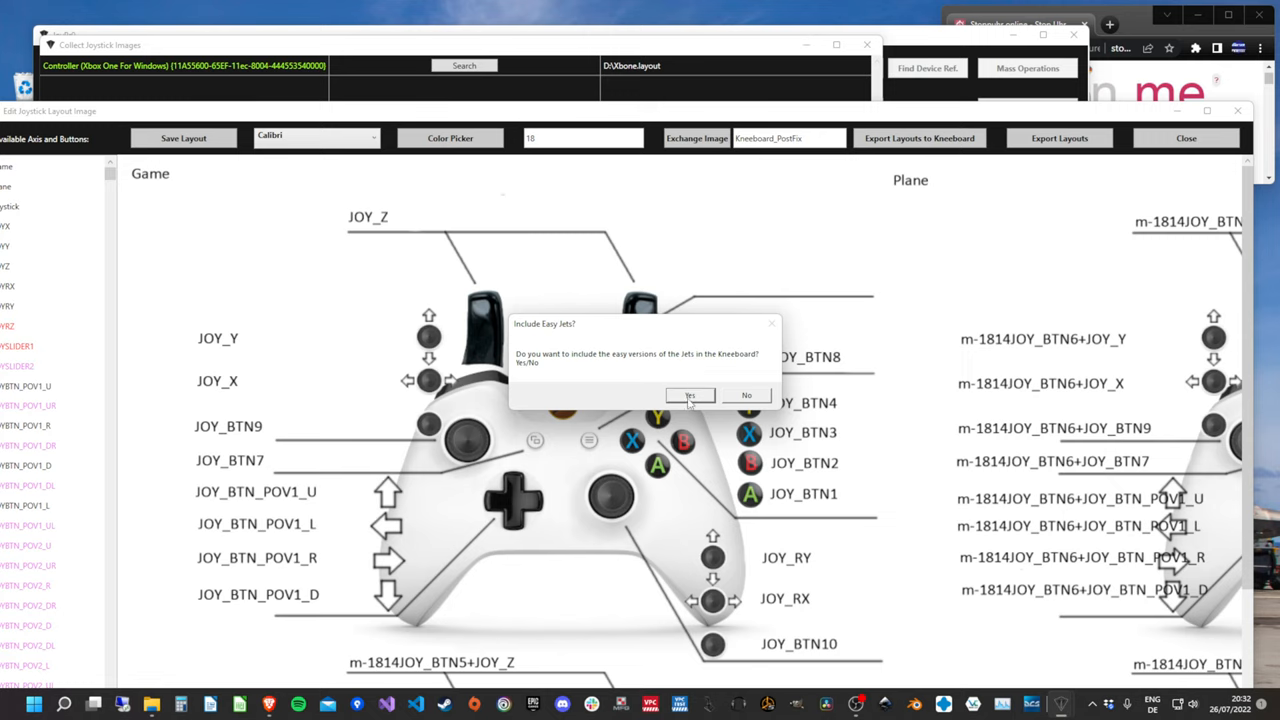
{"action": "left_click", "coordinate": [689, 395]}
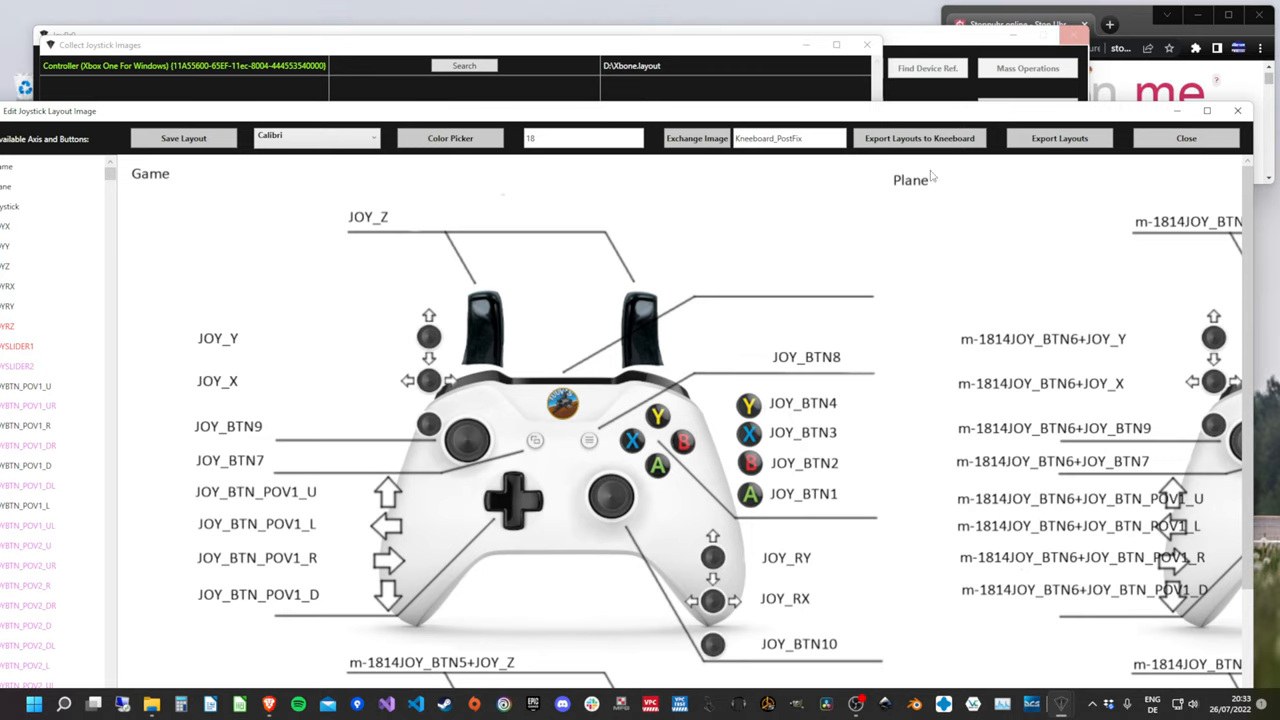
{"action": "mouse_move", "coordinate": [1145, 20]}
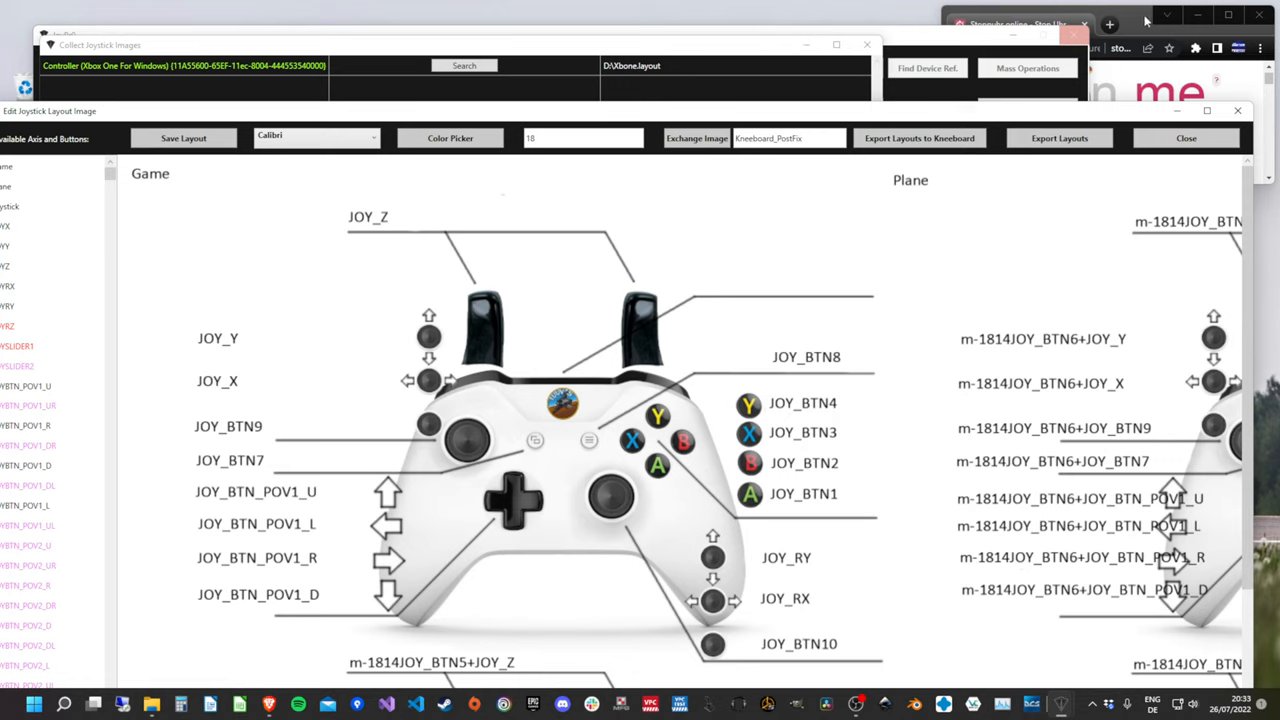
{"action": "mouse_move", "coordinate": [1143, 22]}
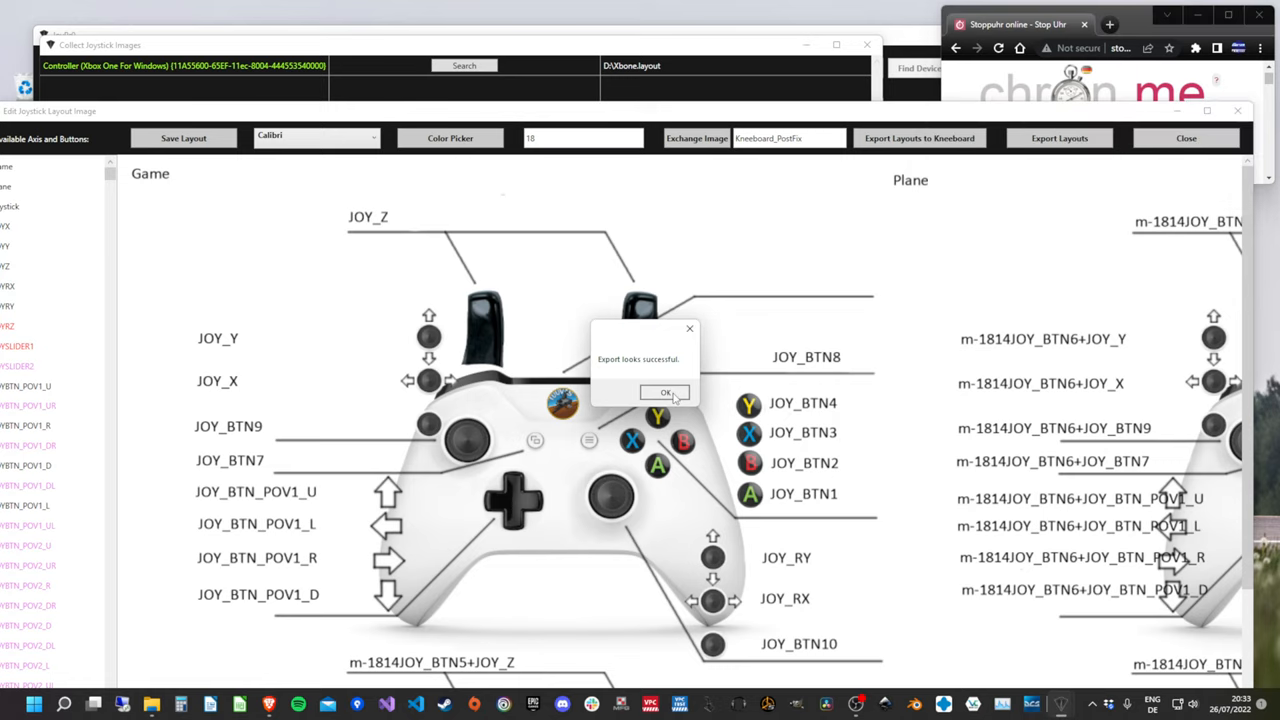
{"action": "left_click", "coordinate": [665, 391]}
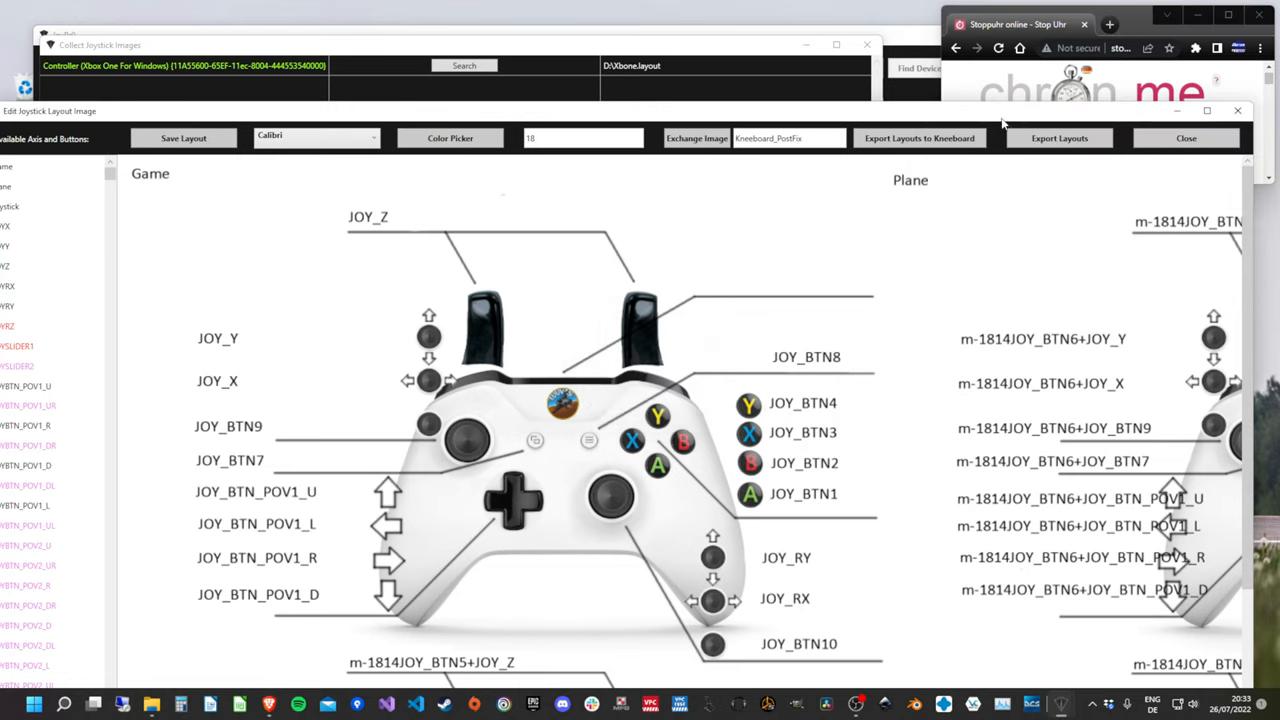
Browse to FlightSim > DCS.openbeta > Config > Input > F-14 > joystick to see the exported files
{"action": "left_click", "coordinate": [1186, 138]}
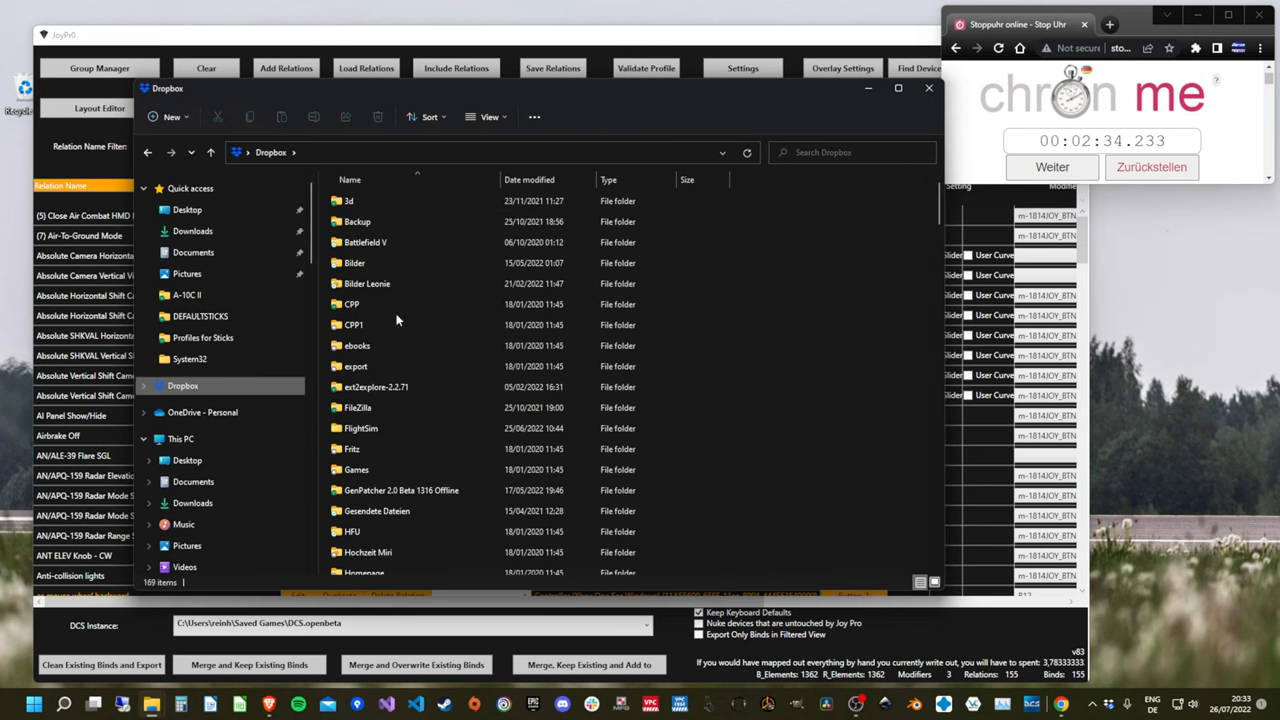
{"action": "double_click", "coordinate": [360, 428]}
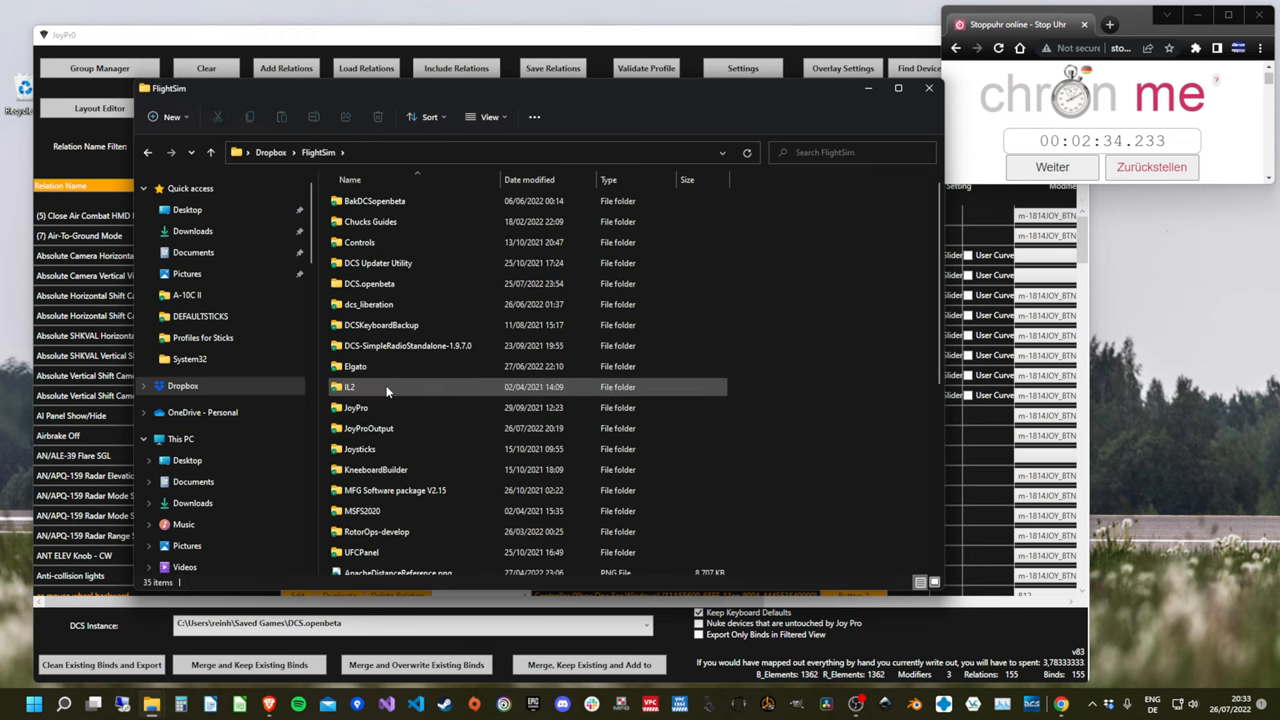
{"action": "double_click", "coordinate": [370, 283]}
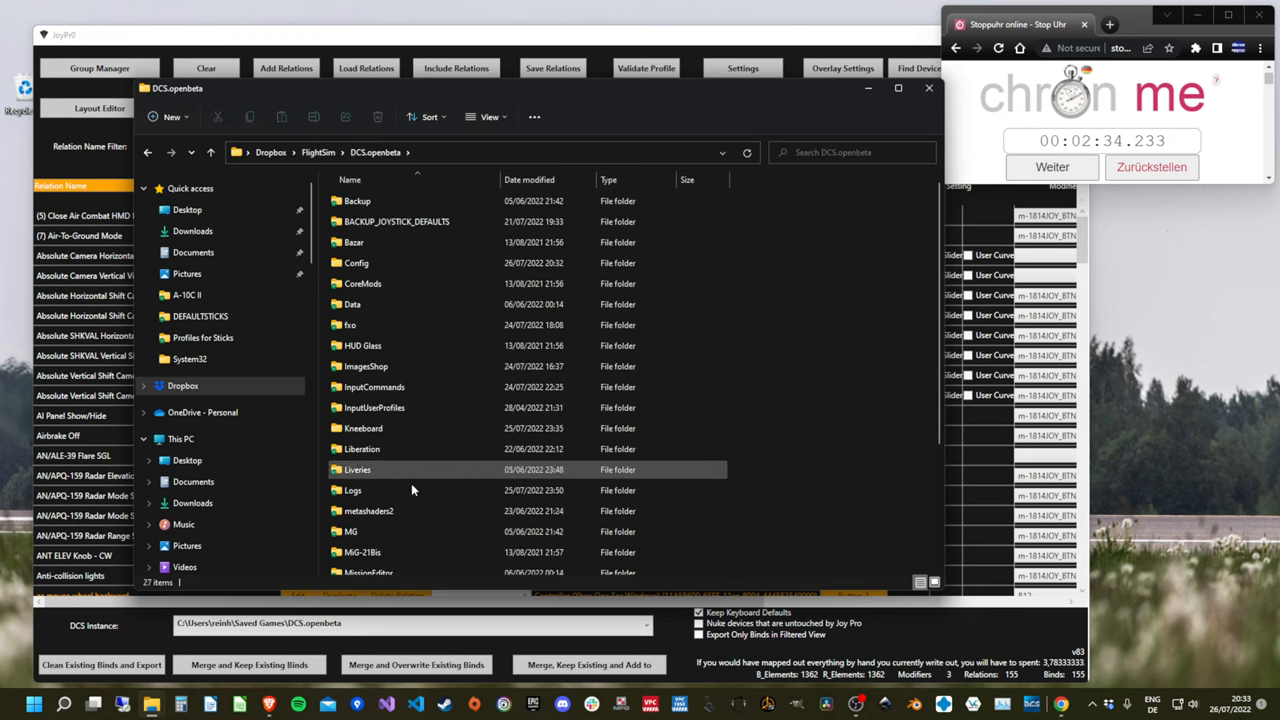
{"action": "left_click", "coordinate": [357, 262]}
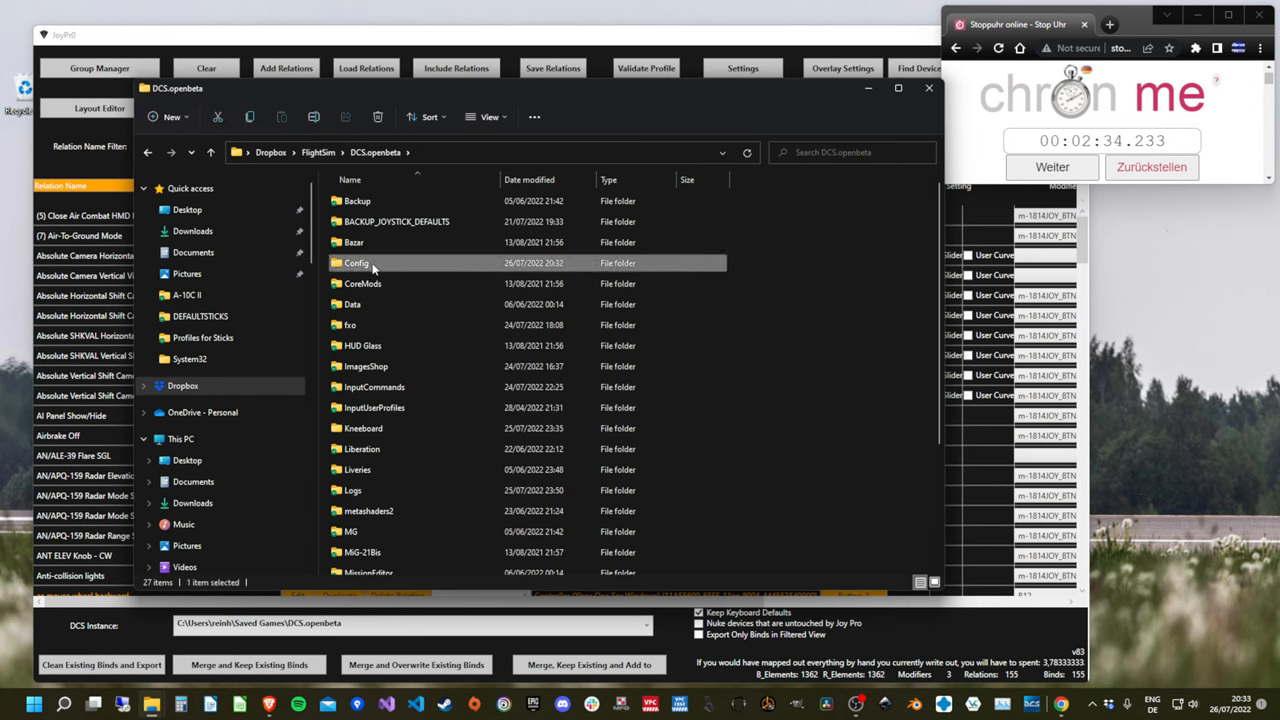
{"action": "double_click", "coordinate": [356, 262]}
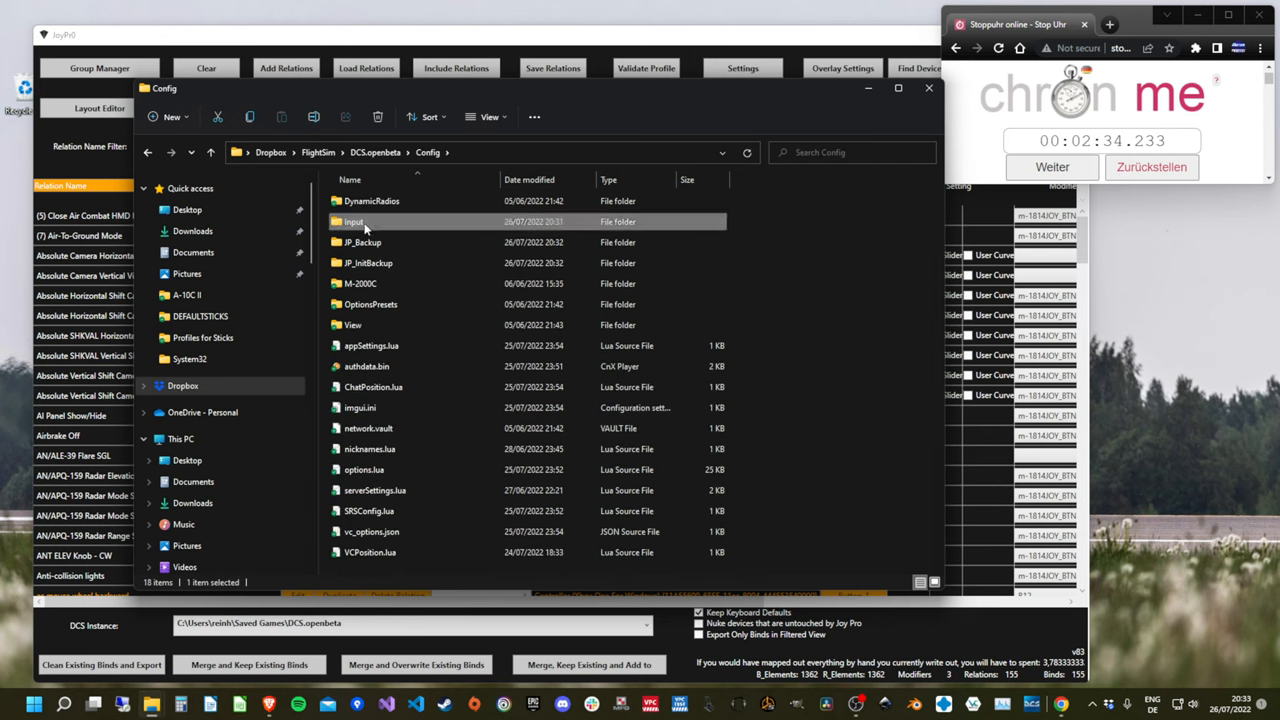
{"action": "double_click", "coordinate": [350, 221]}
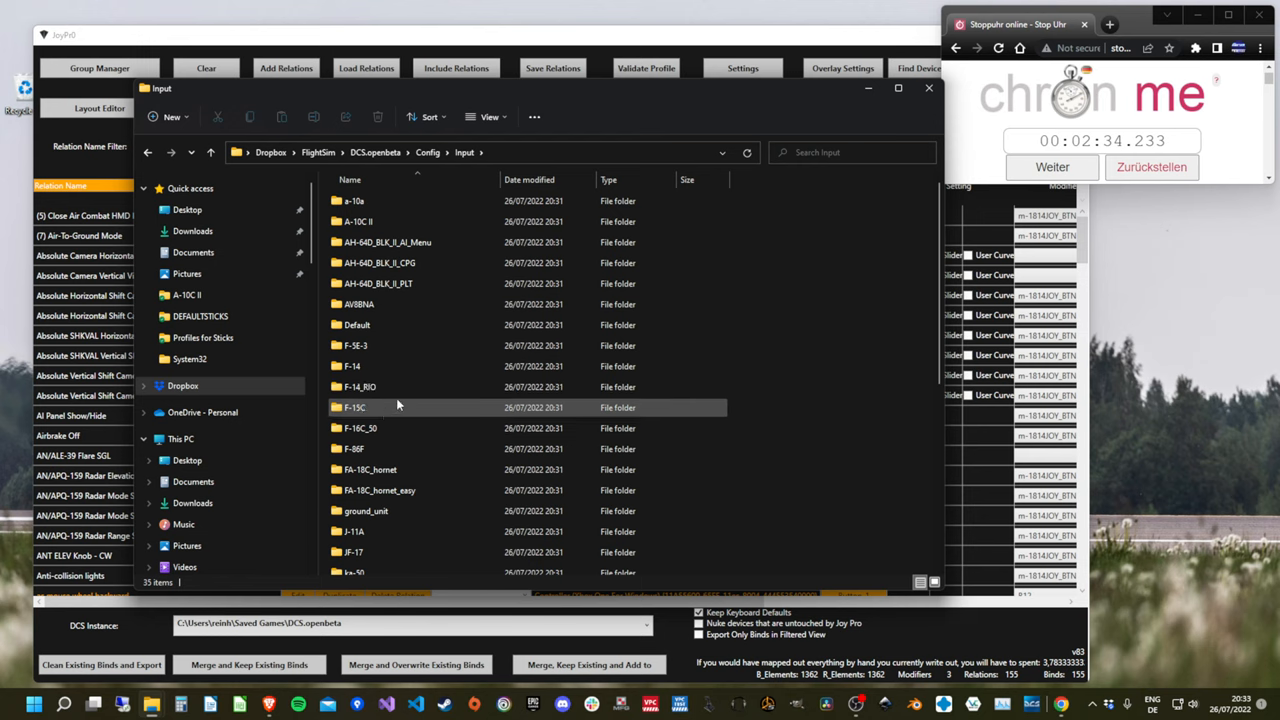
{"action": "left_click", "coordinate": [408, 428]}
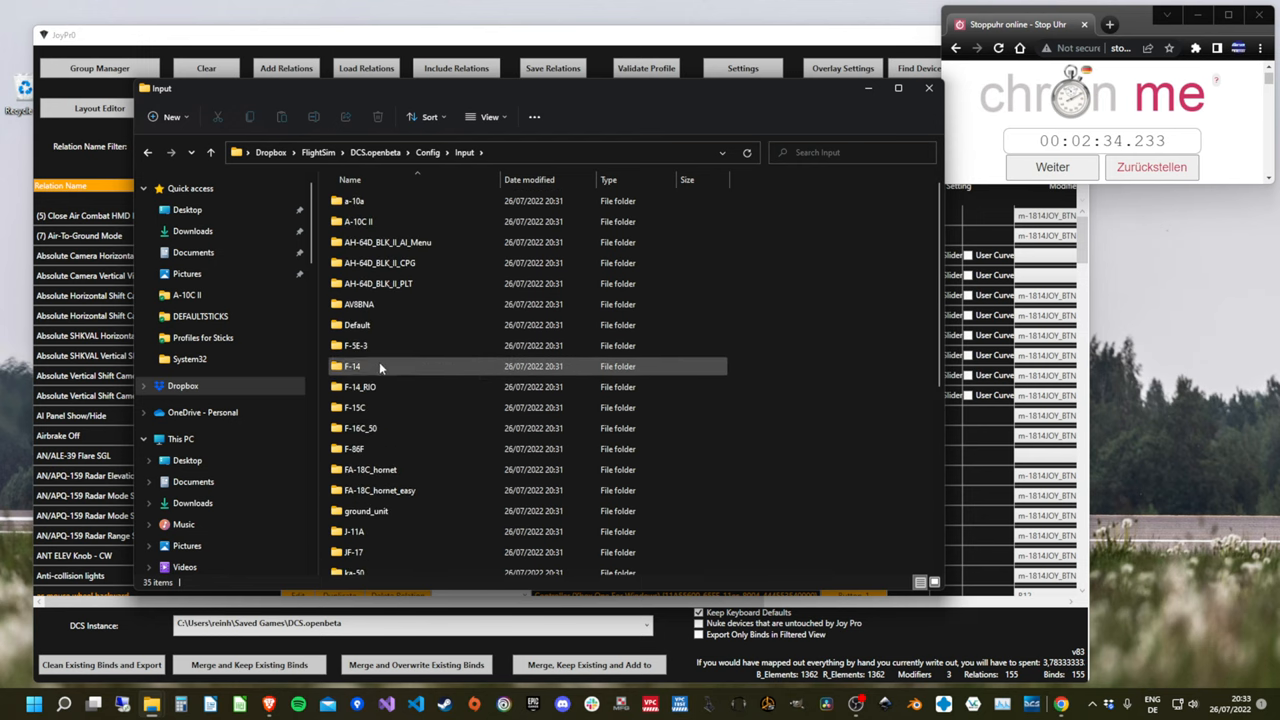
{"action": "double_click", "coordinate": [352, 366]}
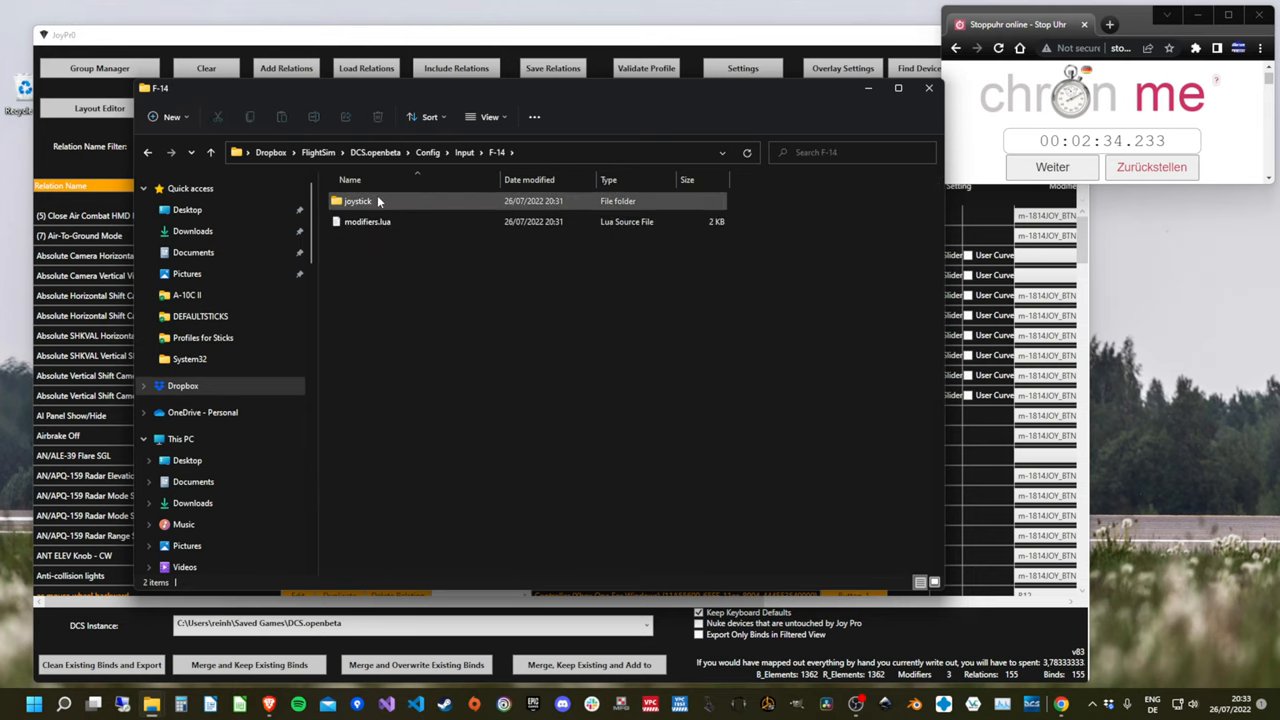
{"action": "double_click", "coordinate": [358, 201]}
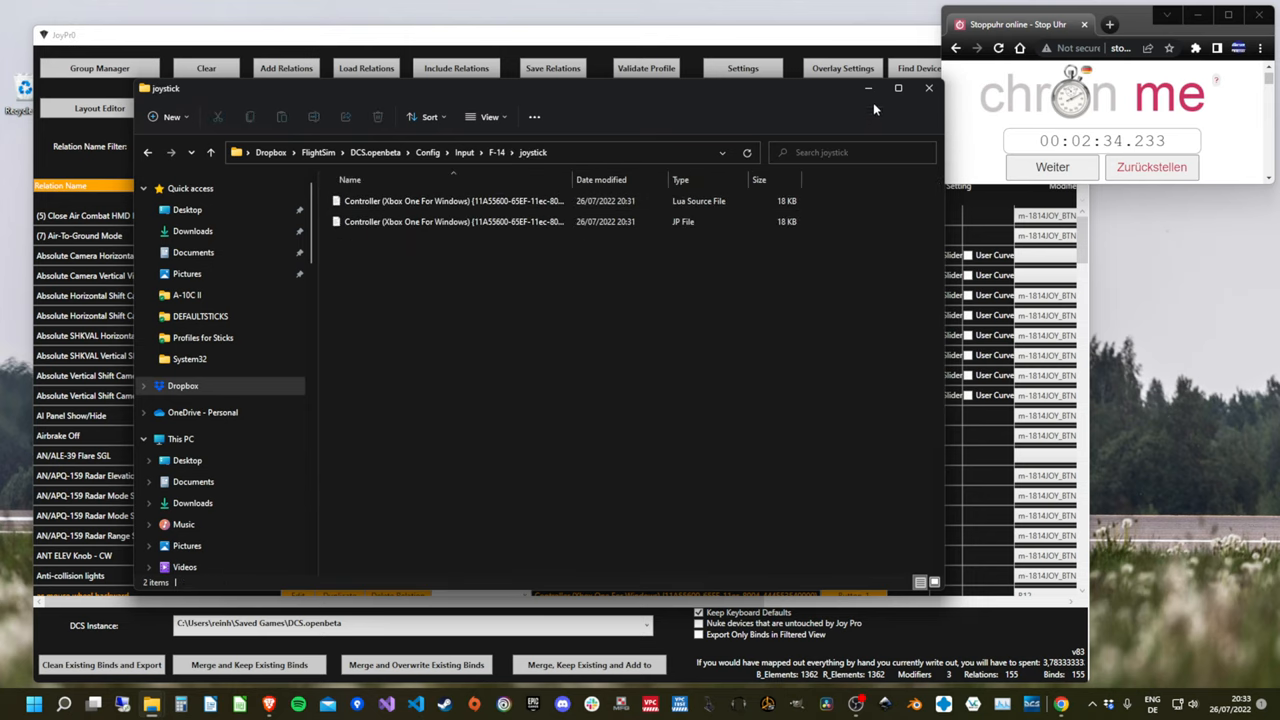
{"action": "mouse_move", "coordinate": [410, 165]}
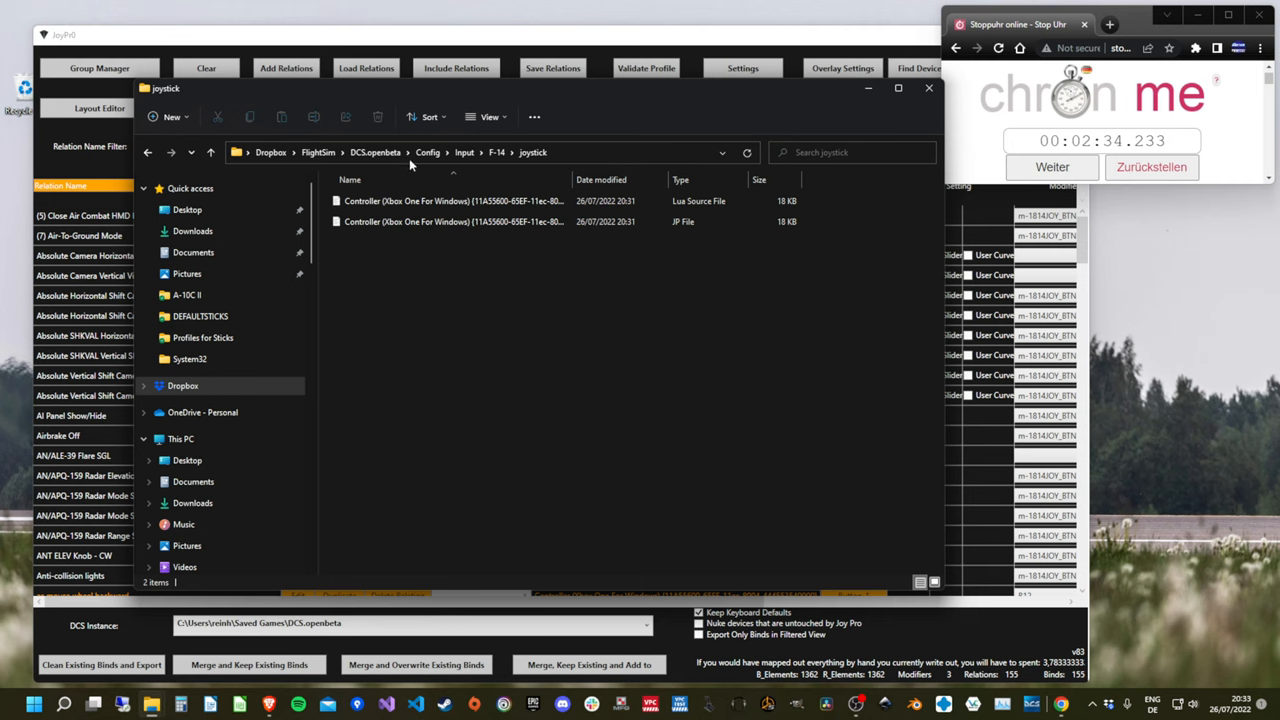
Go up to DCS.openbeta and open Kneeboard > F-14B to see the new layout pages
{"action": "left_click", "coordinate": [375, 152]}
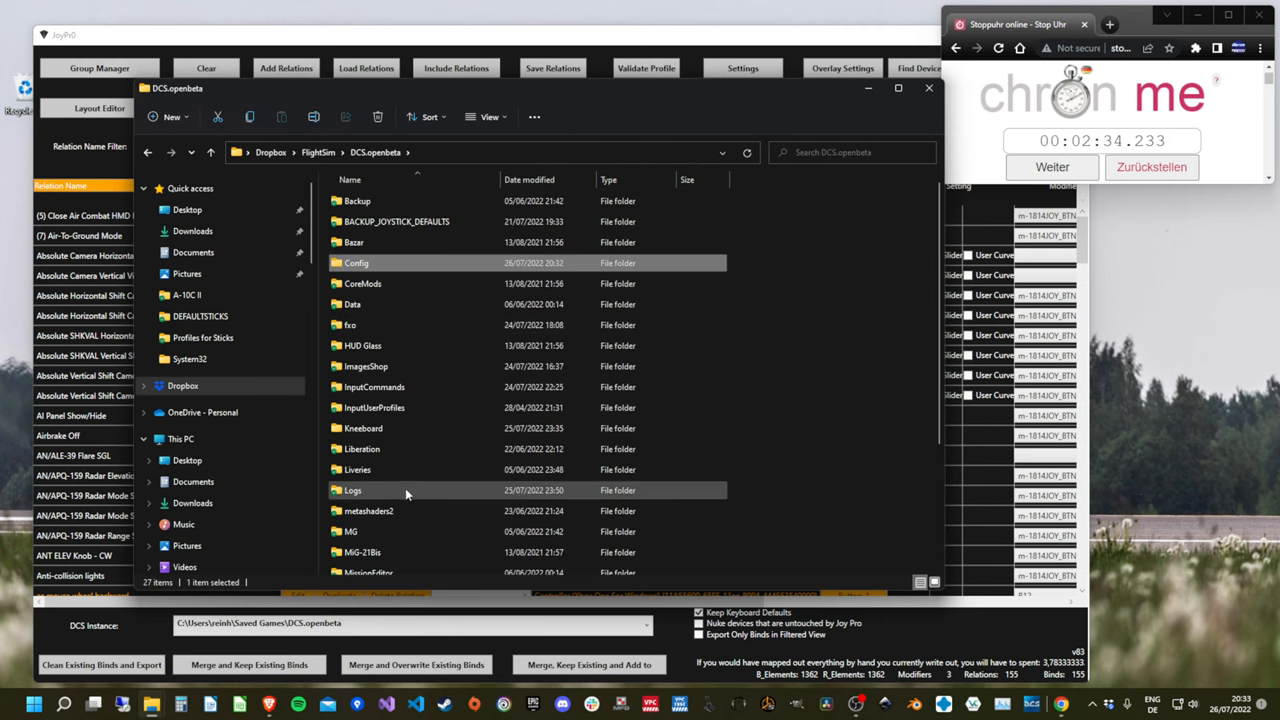
{"action": "scroll", "scroll_direction": "down", "scroll_amount": 3}
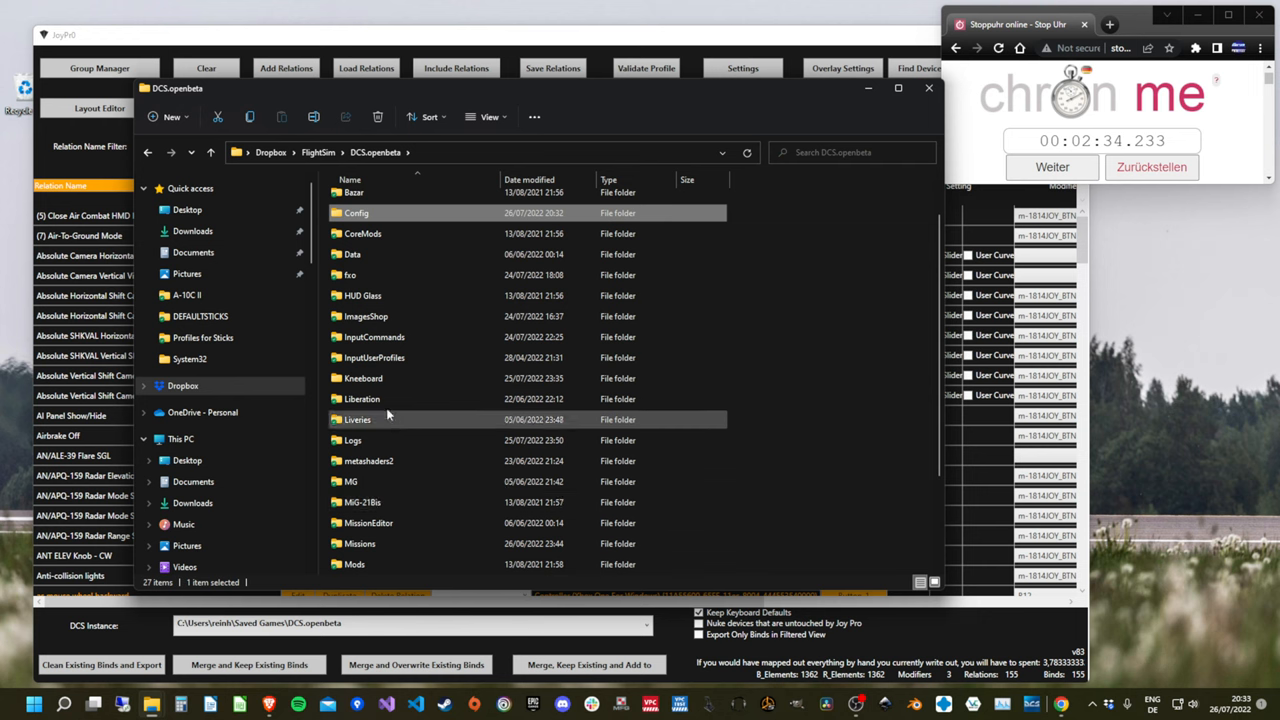
{"action": "double_click", "coordinate": [363, 378]}
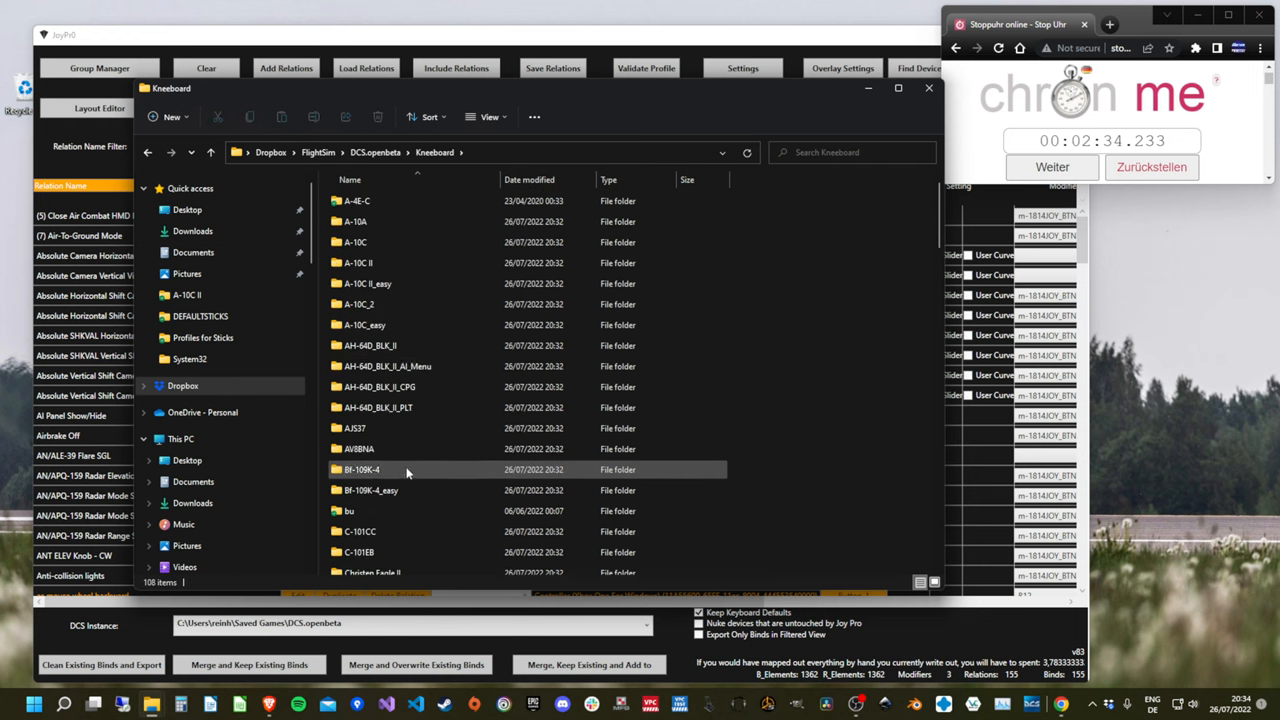
{"action": "scroll", "scroll_direction": "down", "scroll_amount": 3}
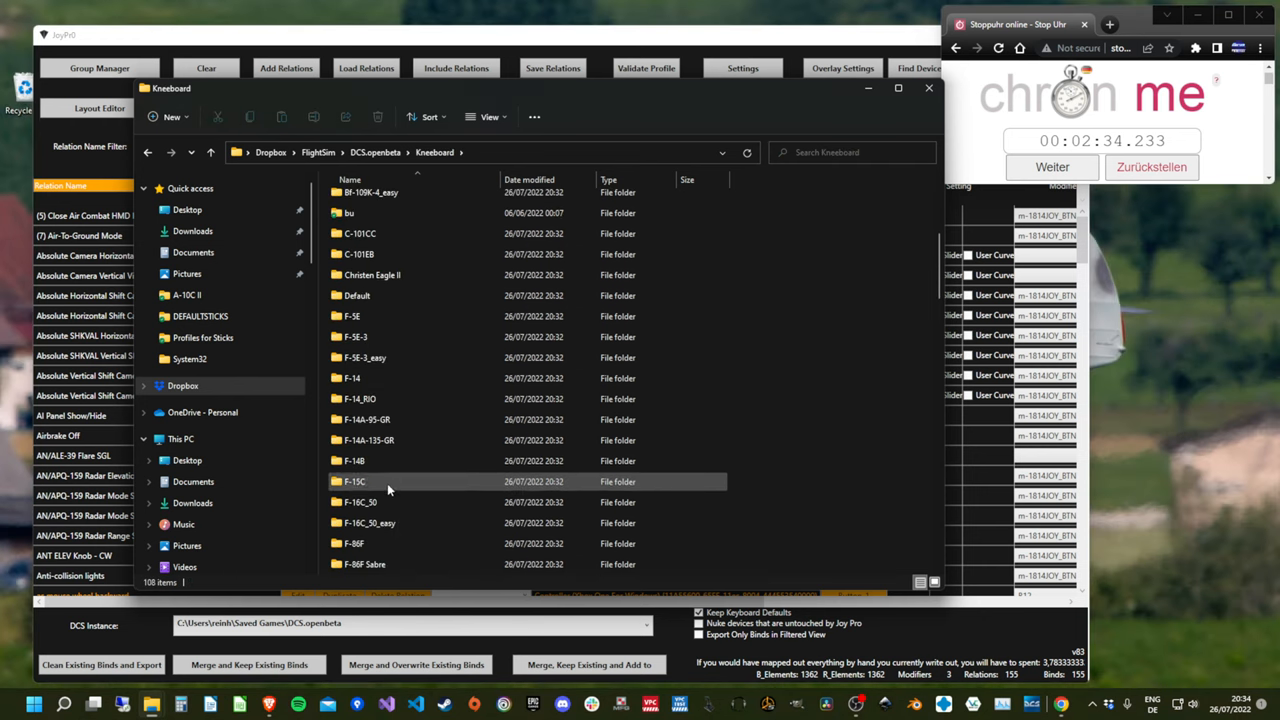
{"action": "double_click", "coordinate": [354, 461]}
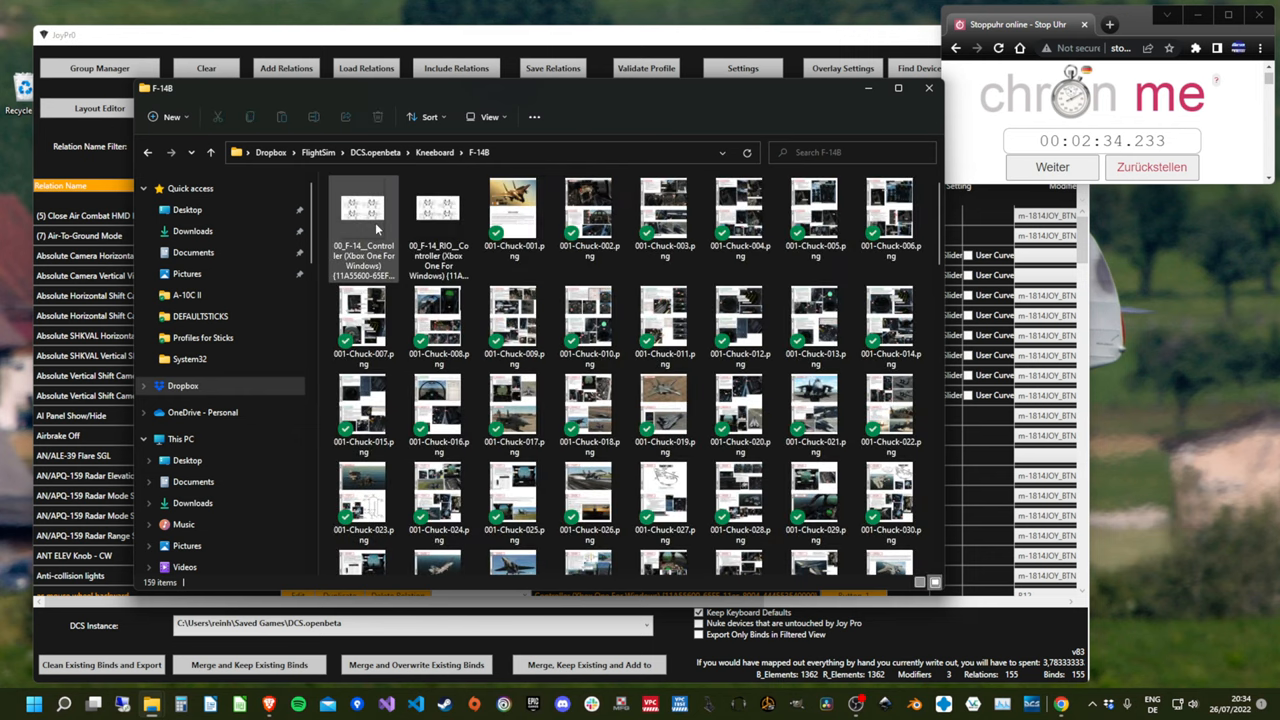
{"action": "double_click", "coordinate": [363, 210]}
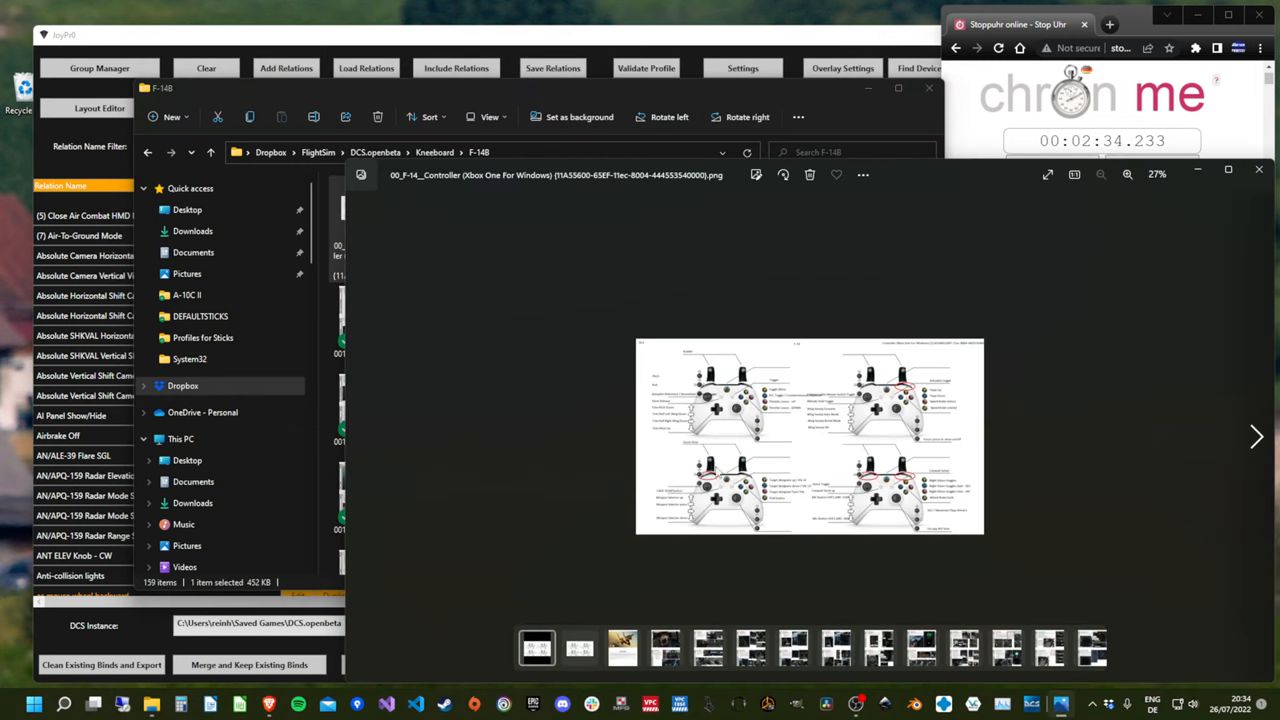
{"action": "left_click", "coordinate": [1127, 174]}
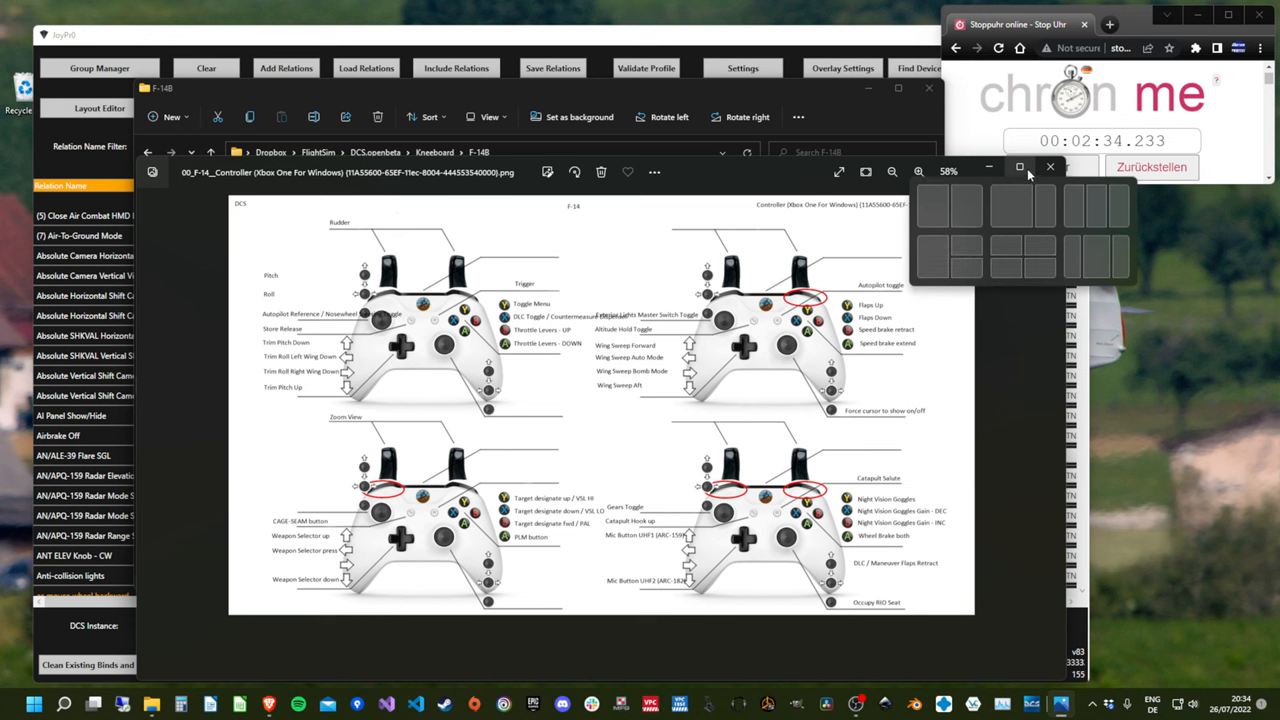
{"action": "left_click", "coordinate": [1050, 167]}
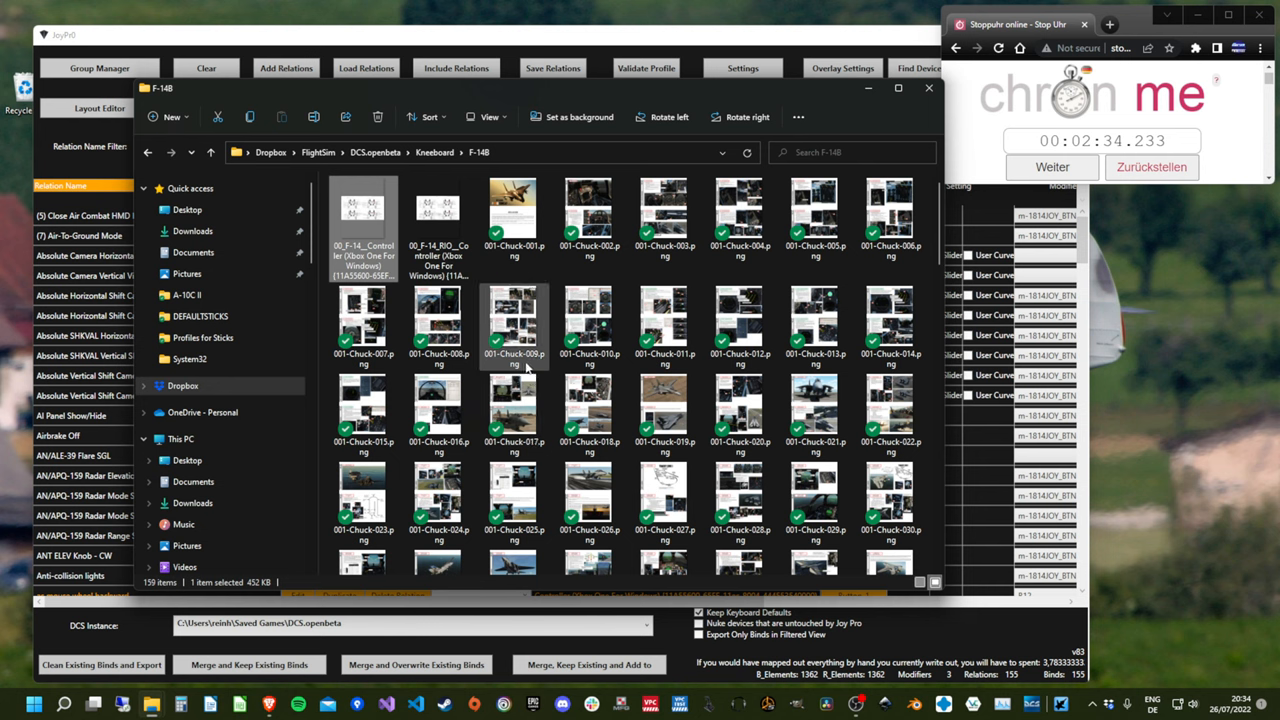
{"action": "mouse_move", "coordinate": [515, 360]}
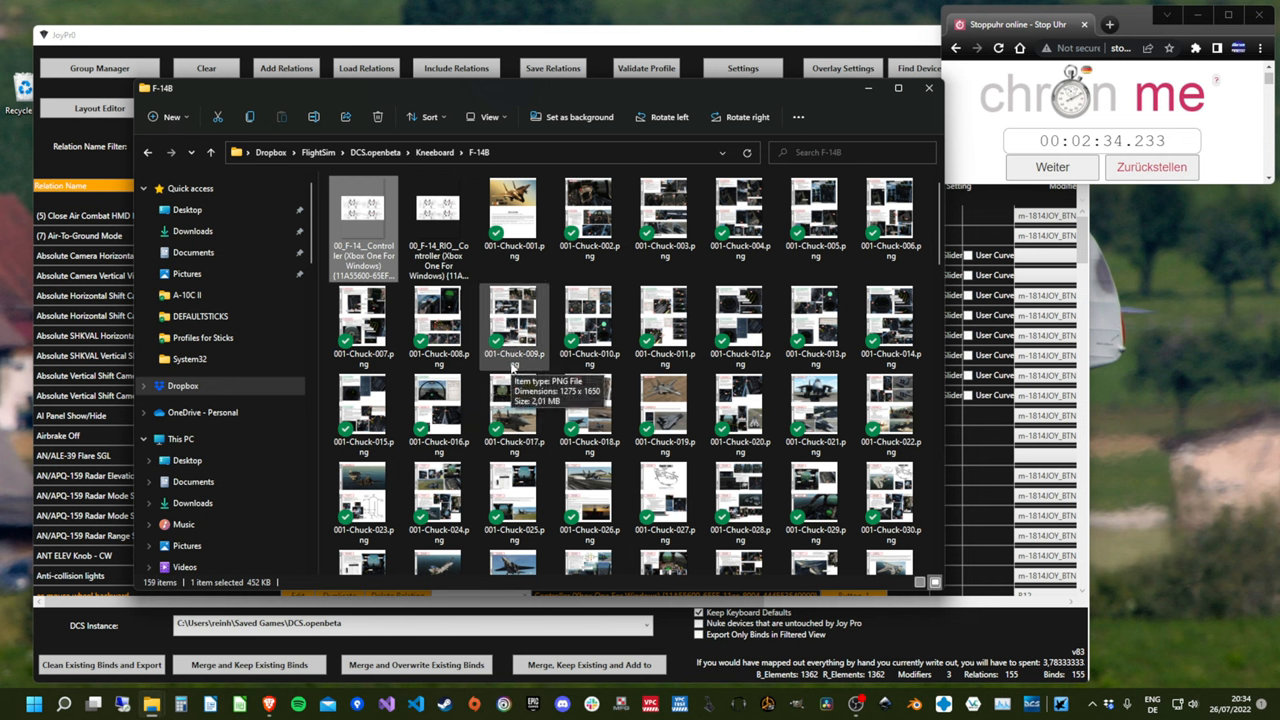